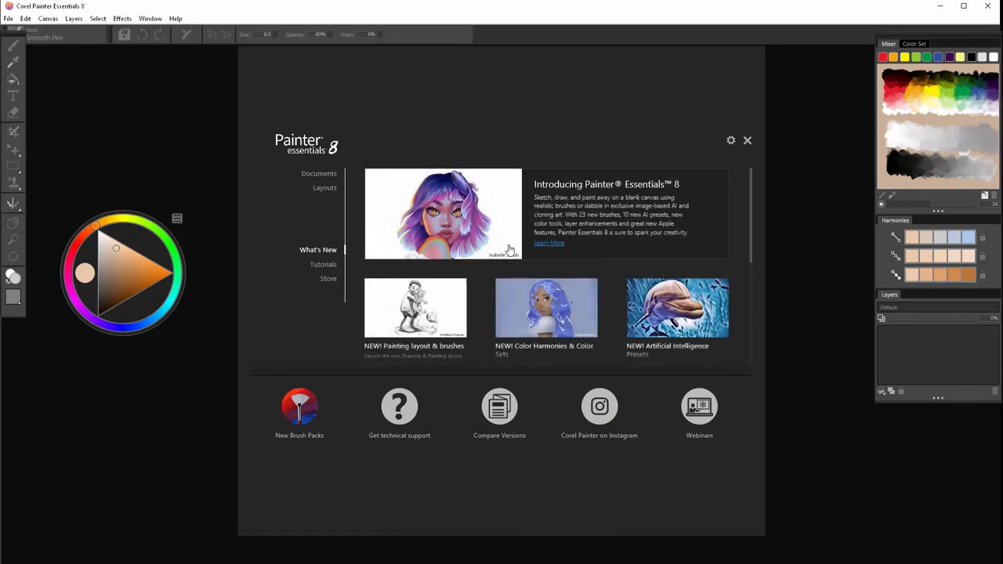
# Dismiss the Painter Essentials 8 welcome screen to reach the empty workspace.
pyautogui.click(746, 140)
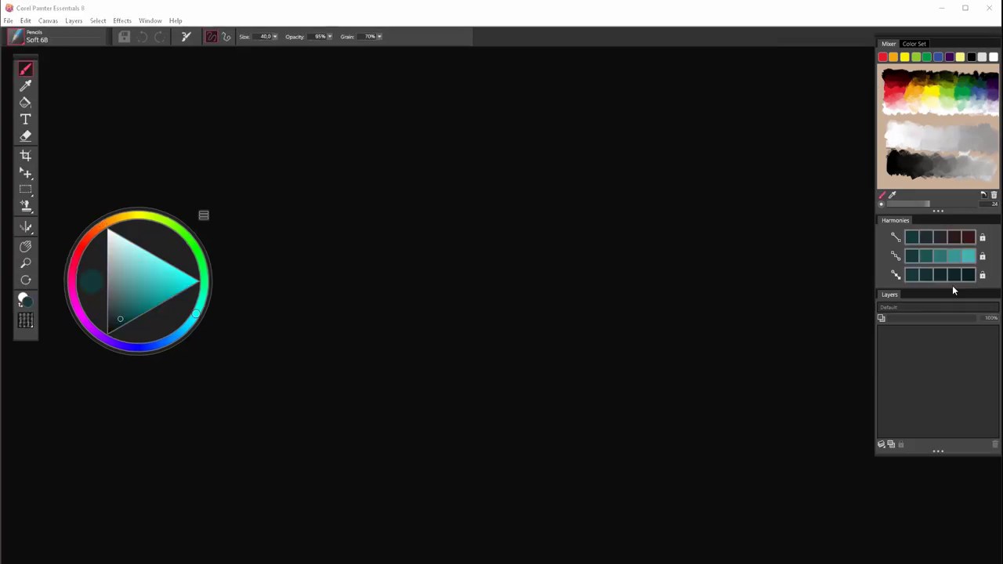
pyautogui.moveTo(102, 173)
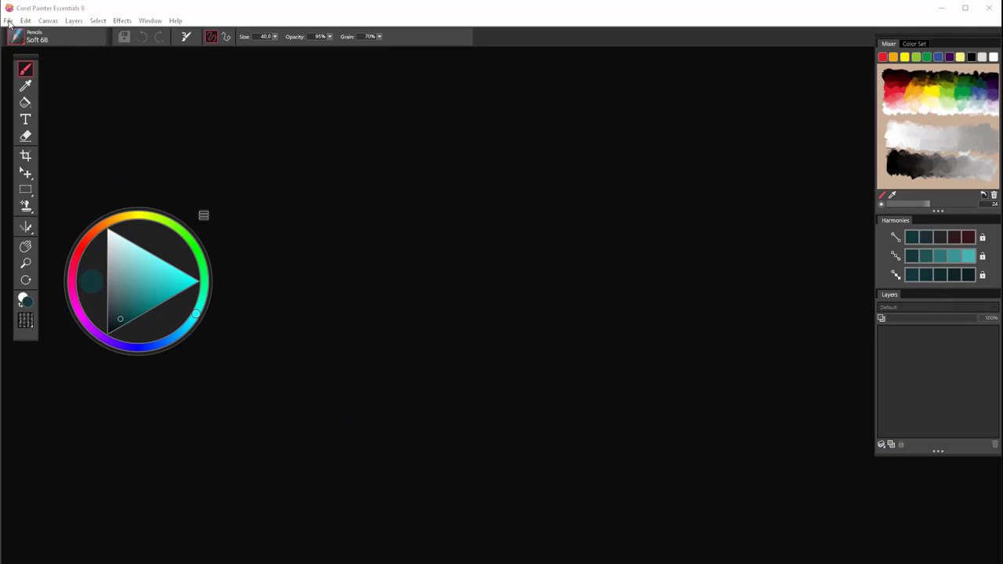
# Set up a new 4.5 × 6 inch portrait image at 300 ppi and browse paper textures.
pyautogui.click(8, 20)
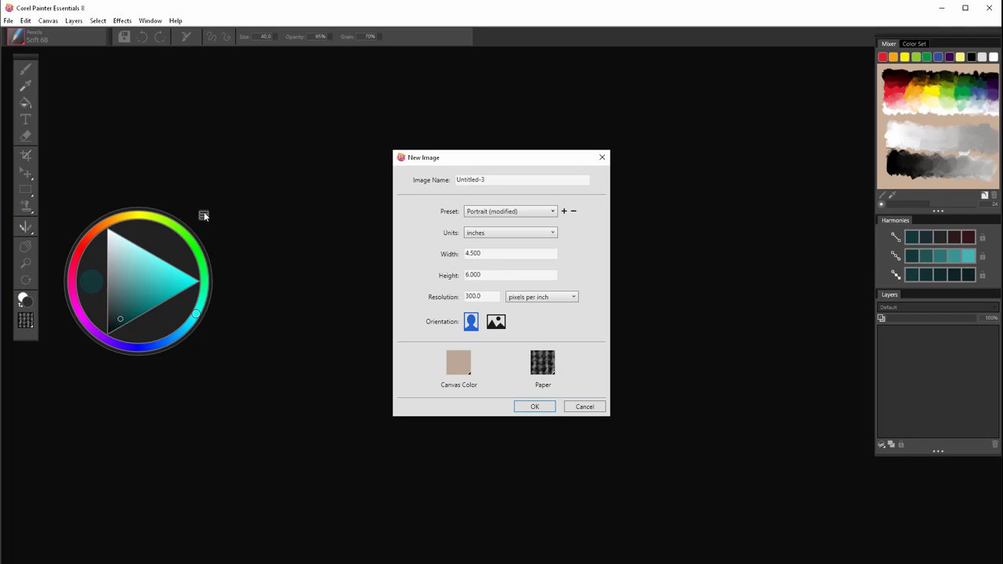
pyautogui.moveTo(501, 157); pyautogui.dragTo(499, 145)
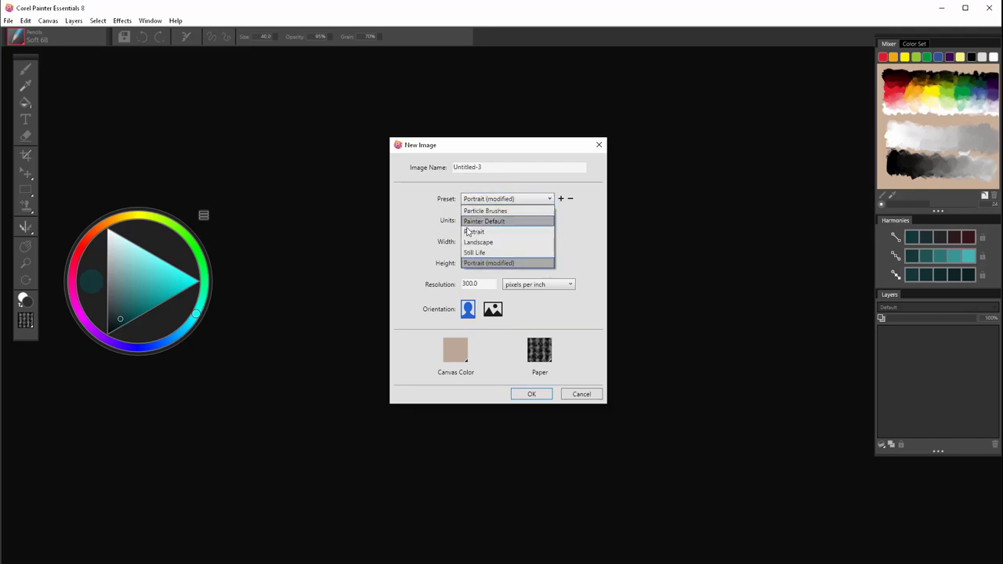
pyautogui.moveTo(477, 267)
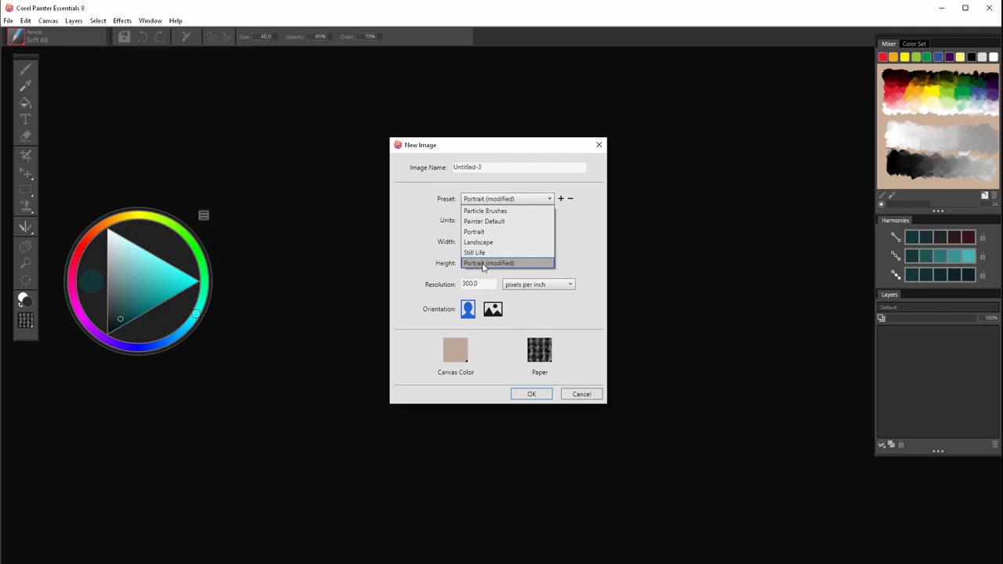
pyautogui.click(488, 263)
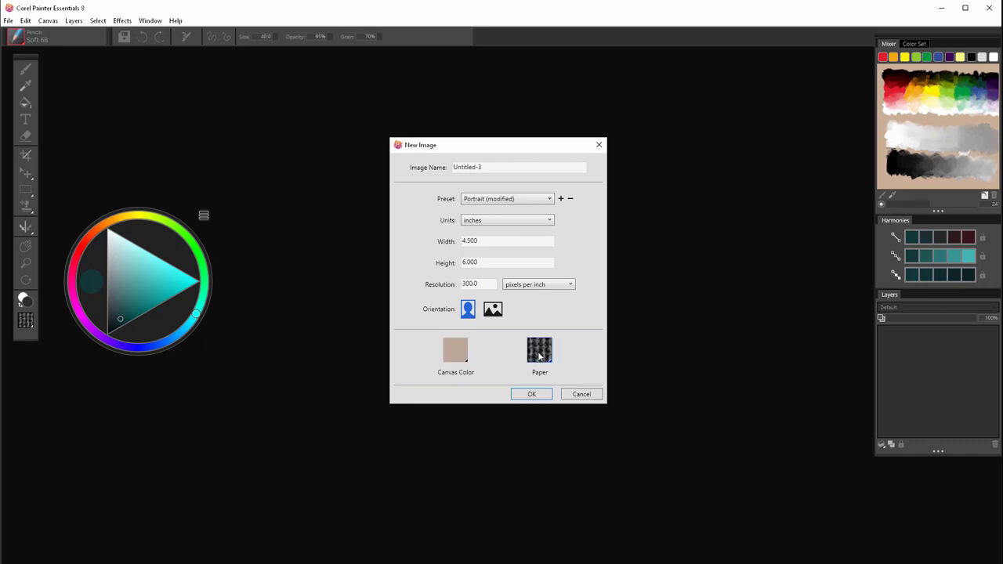
pyautogui.click(539, 350)
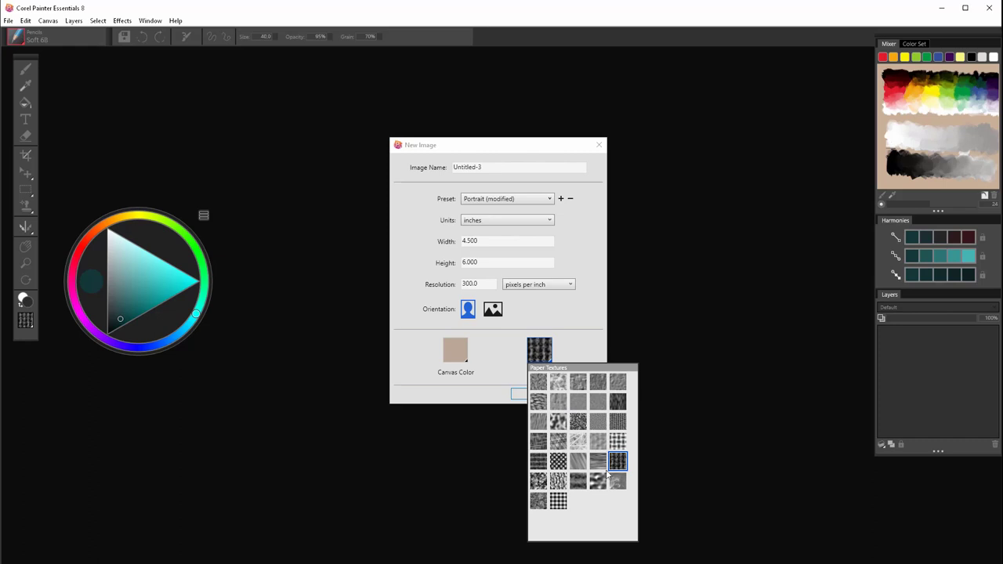
pyautogui.moveTo(526, 389)
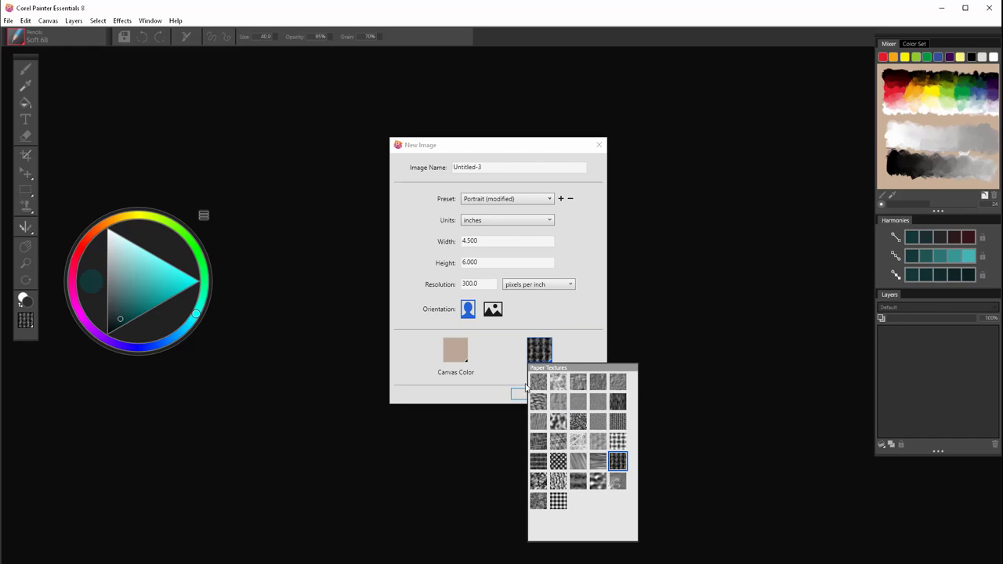
pyautogui.moveTo(519, 337)
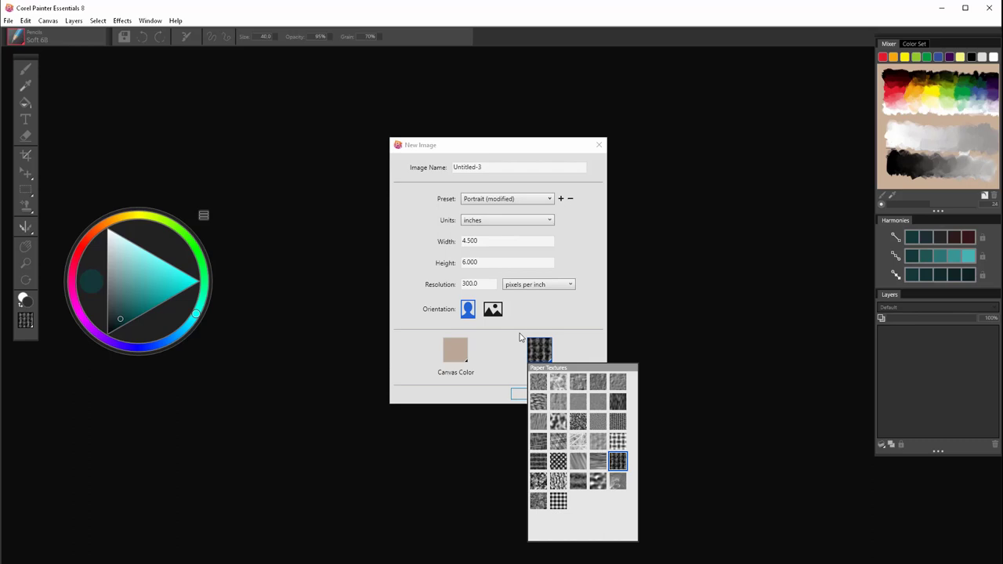
pyautogui.moveTo(529, 351)
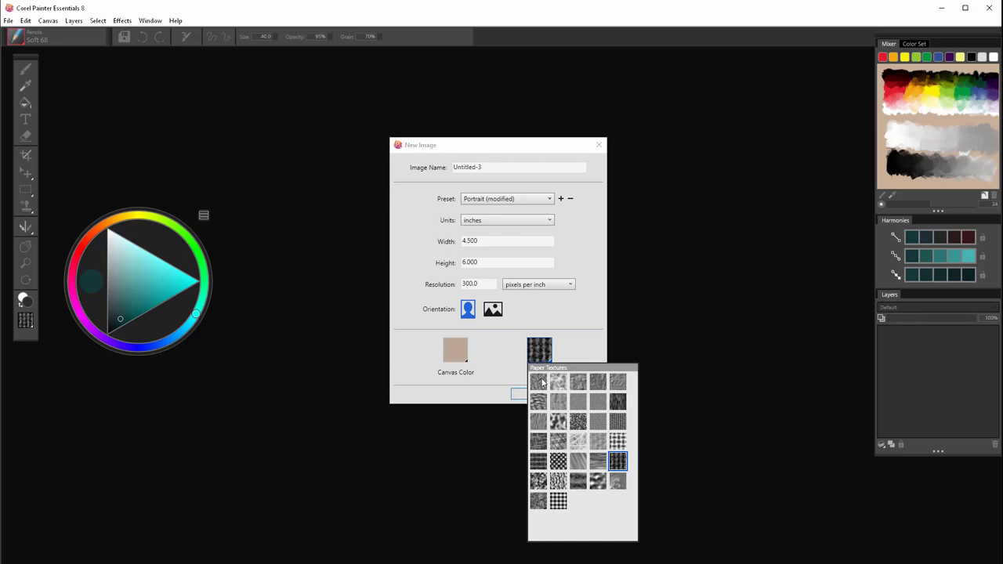
pyautogui.moveTo(578, 488)
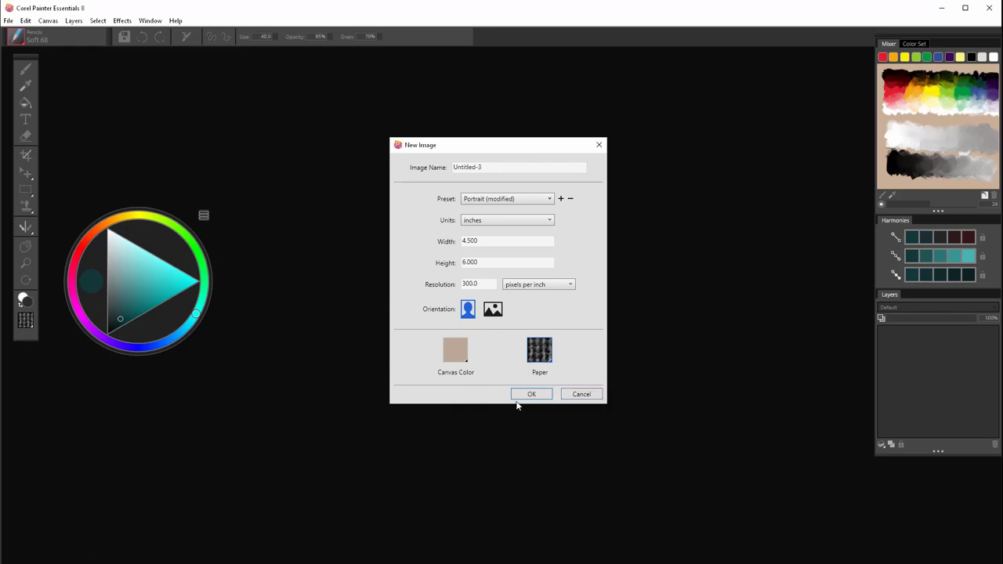
# Create the beige portrait canvas, move the colour picker aside, and view paper textures.
pyautogui.click(532, 393)
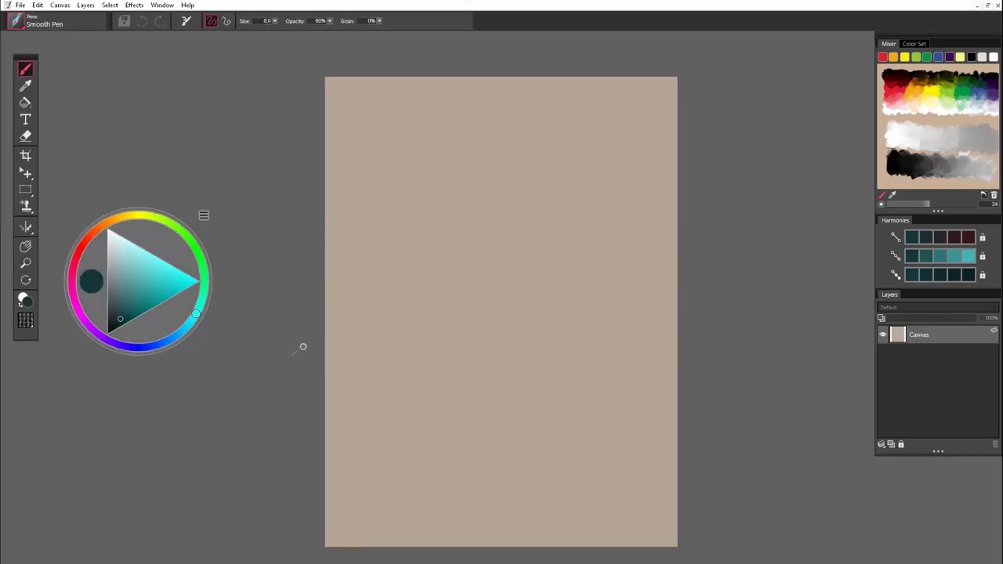
pyautogui.moveTo(302, 343)
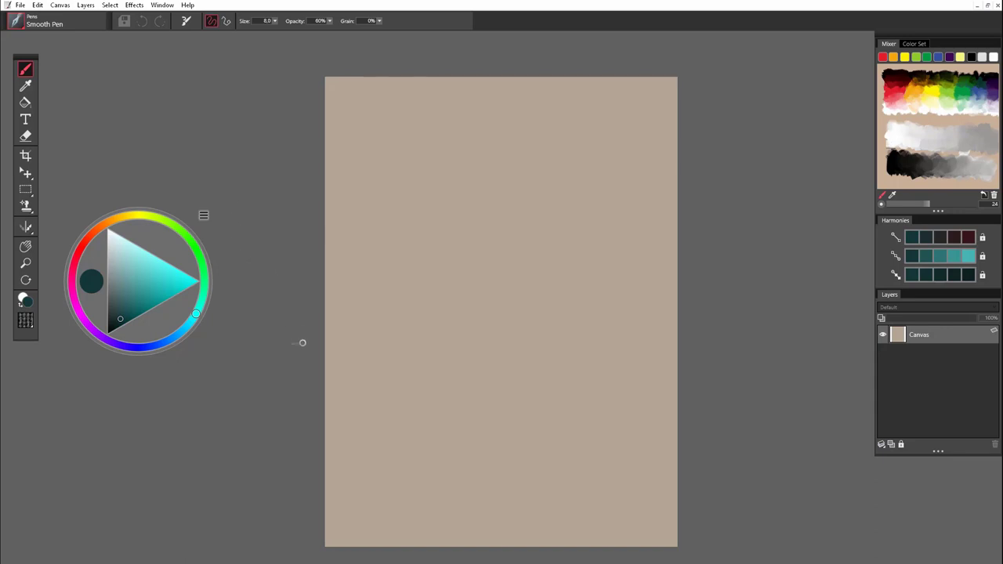
pyautogui.moveTo(308, 298)
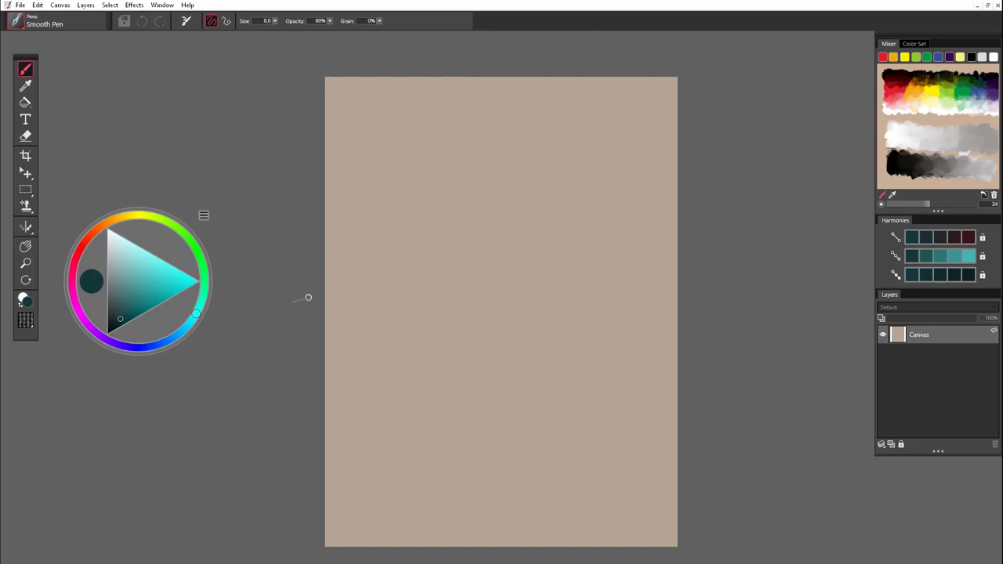
pyautogui.moveTo(328, 294)
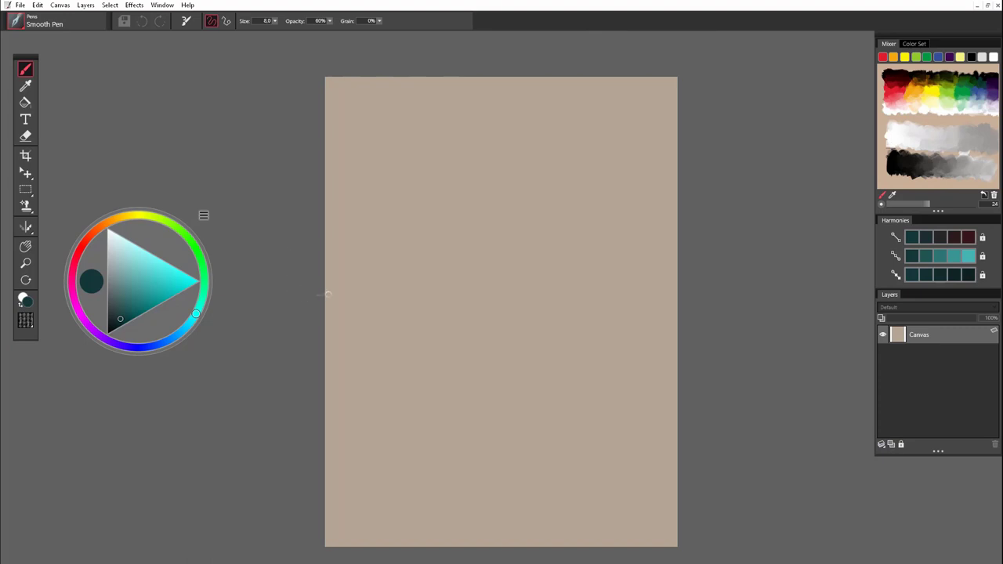
pyautogui.moveTo(138, 280); pyautogui.dragTo(139, 257)
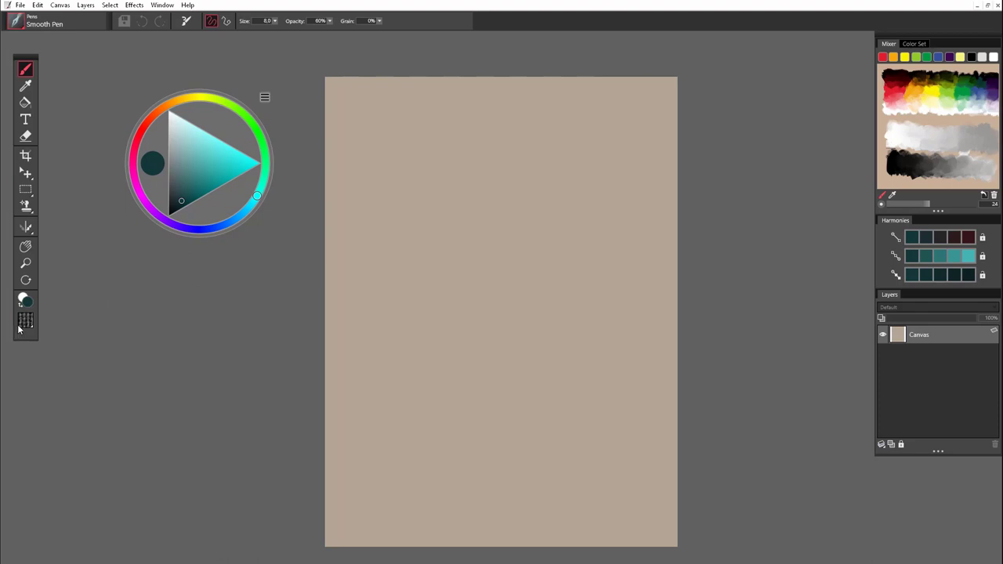
pyautogui.click(25, 320)
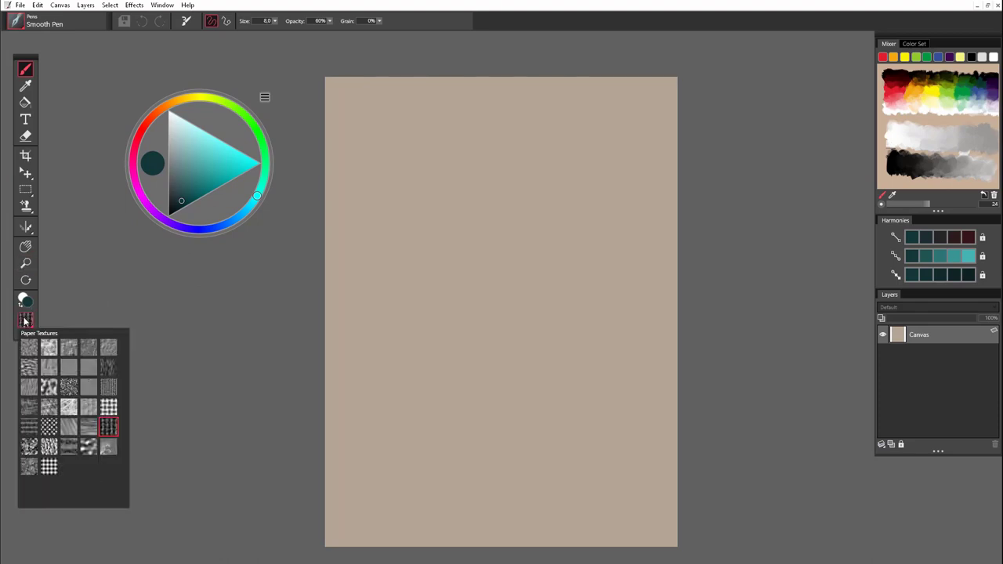
pyautogui.moveTo(136, 371)
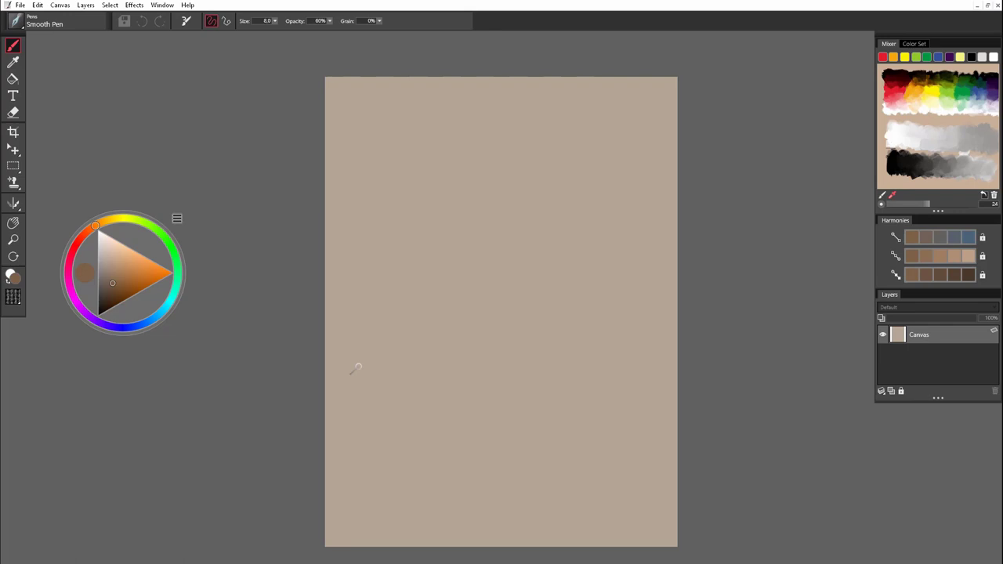
pyautogui.moveTo(394, 305)
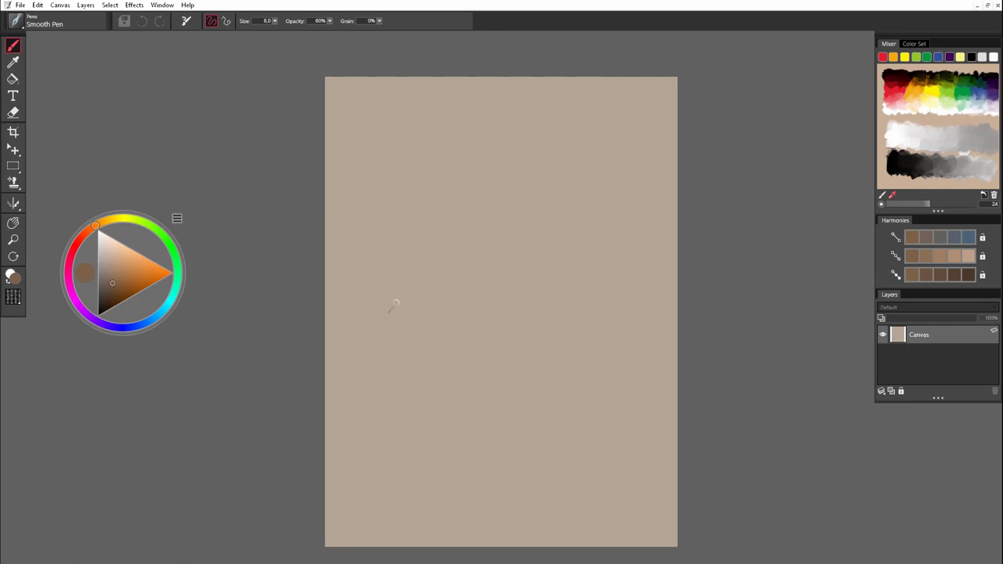
pyautogui.moveTo(395, 304)
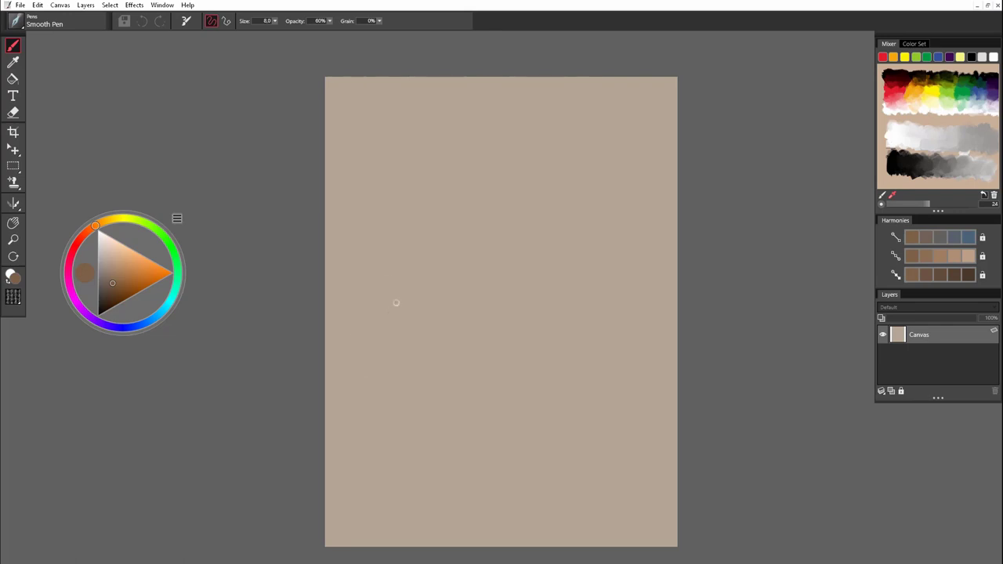
pyautogui.moveTo(135, 239)
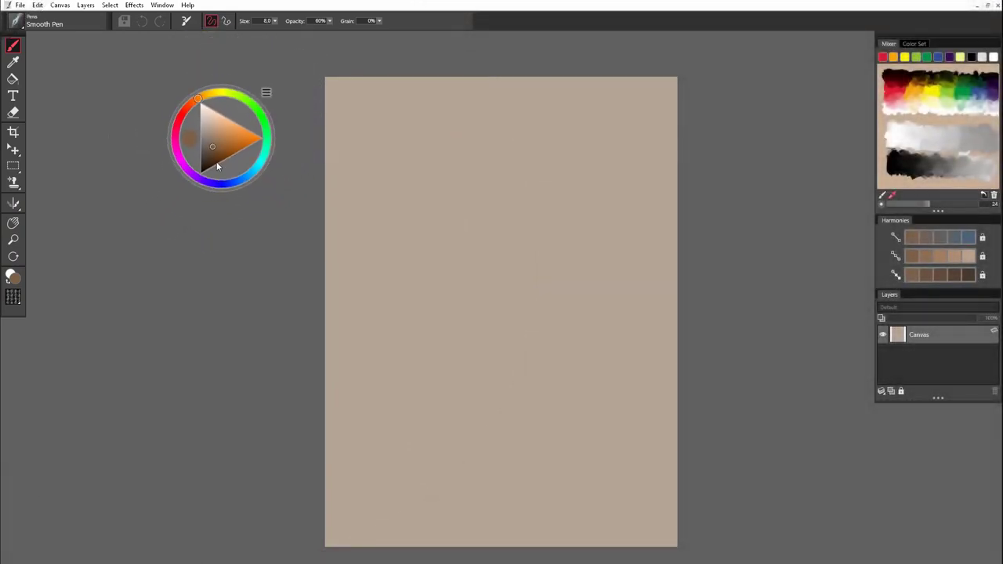
# Move the colour picker over and back off the canvas, then pick a red hue.
pyautogui.moveTo(222, 137); pyautogui.dragTo(394, 142)
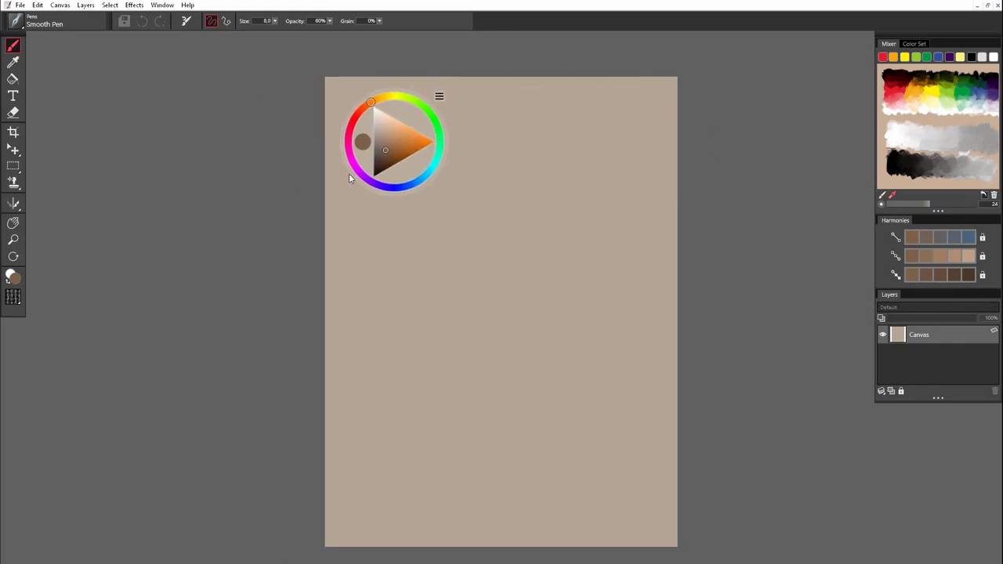
pyautogui.moveTo(396, 141); pyautogui.dragTo(157, 94)
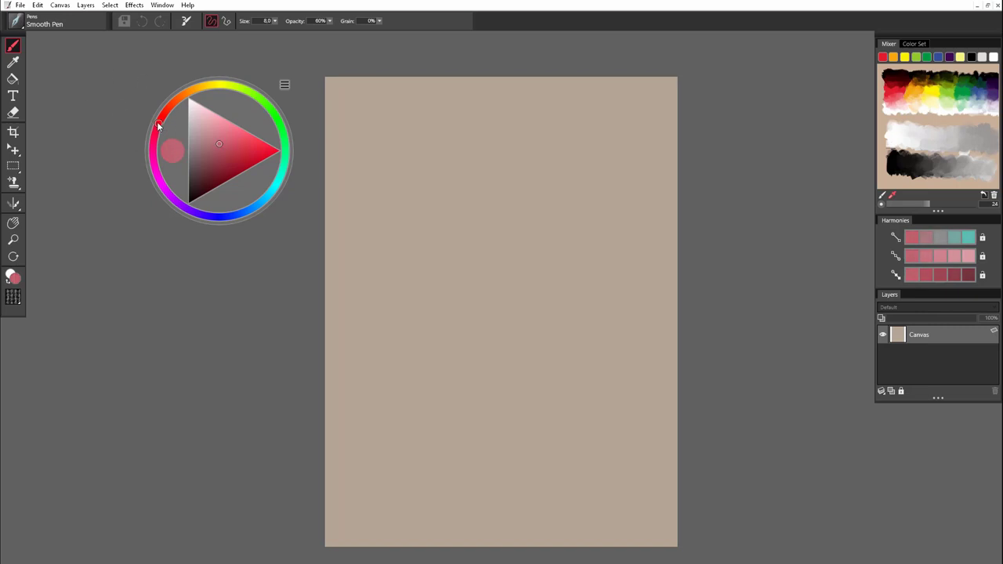
pyautogui.click(166, 109)
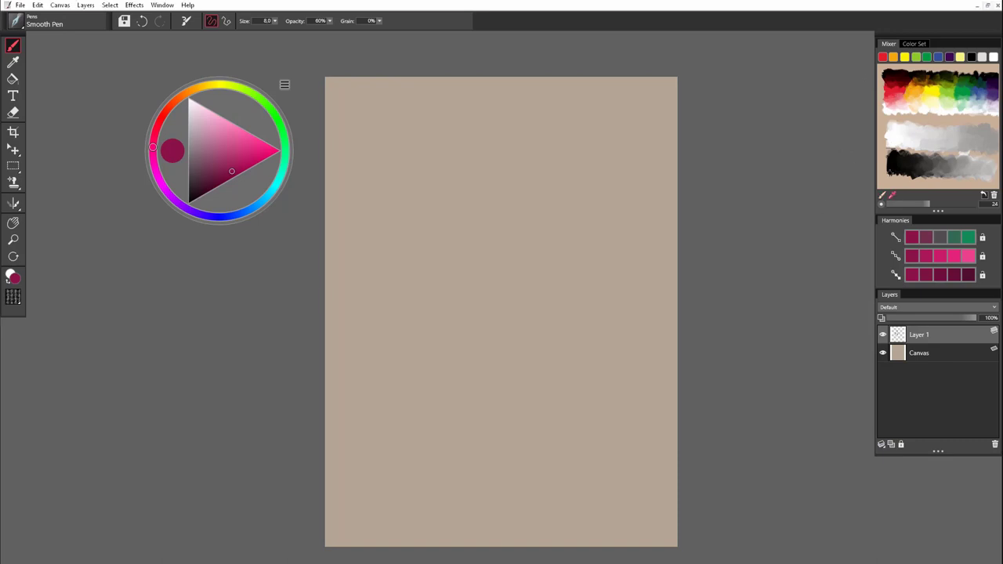
# Try light orange, sample and blend colours in the mixer, and dab blue onto the cleared pad.
pyautogui.click(195, 88)
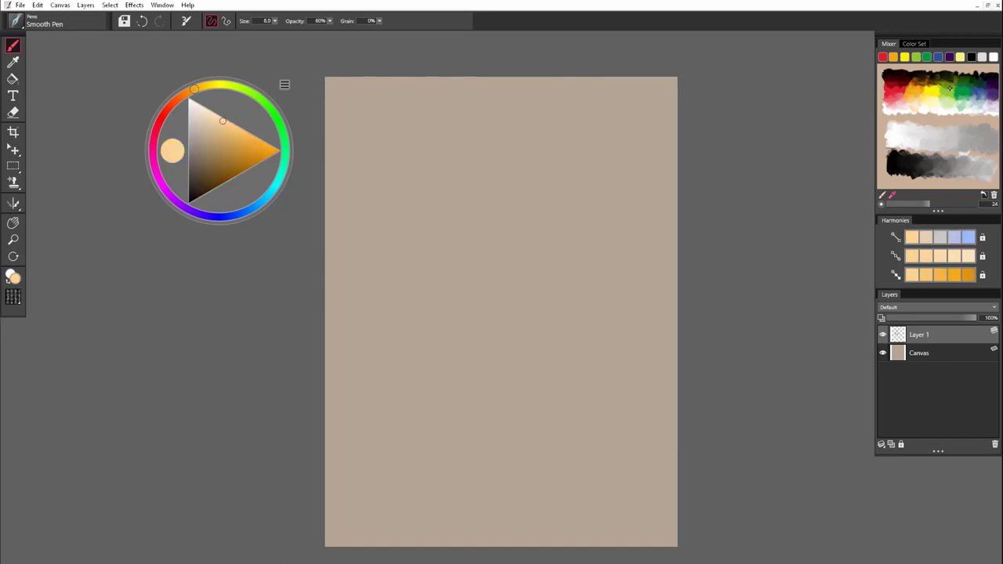
pyautogui.click(273, 112)
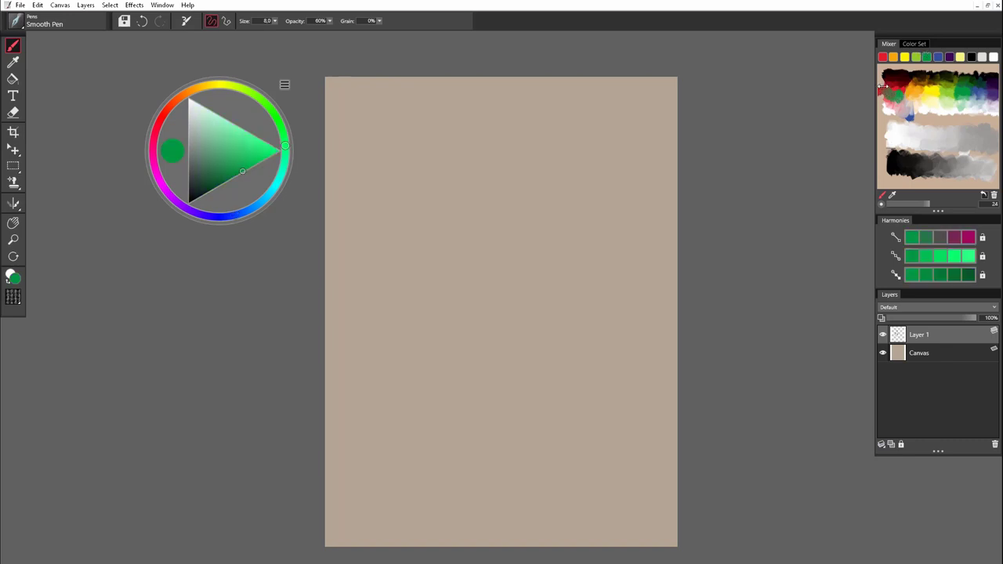
pyautogui.moveTo(896, 94)
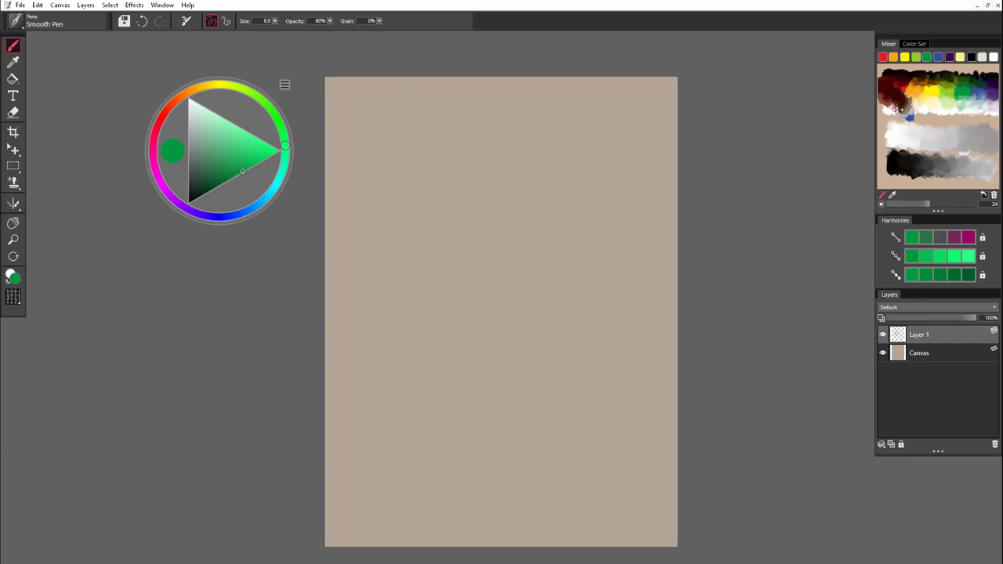
pyautogui.moveTo(285, 145); pyautogui.dragTo(245, 88)
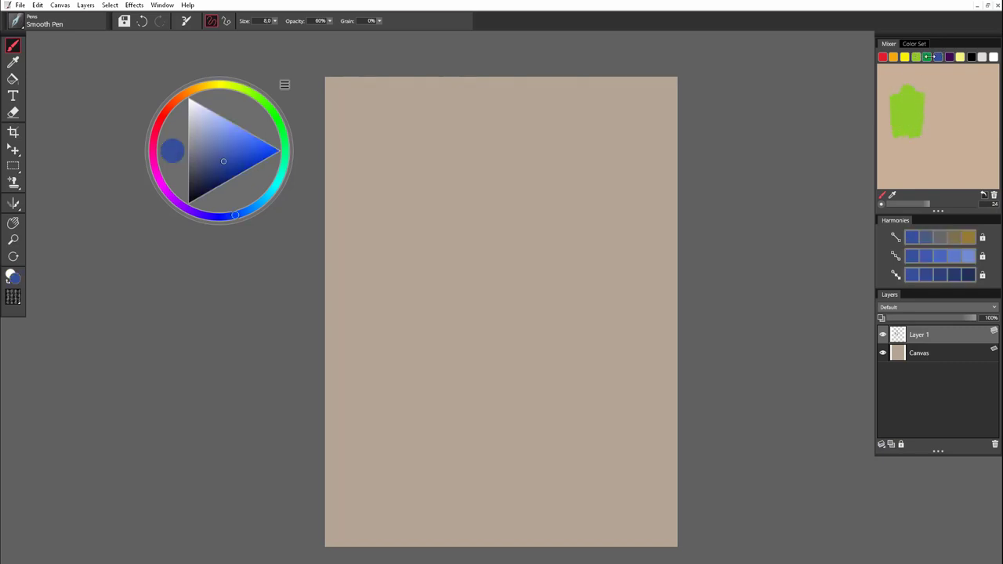
pyautogui.moveTo(905, 117); pyautogui.dragTo(937, 141)
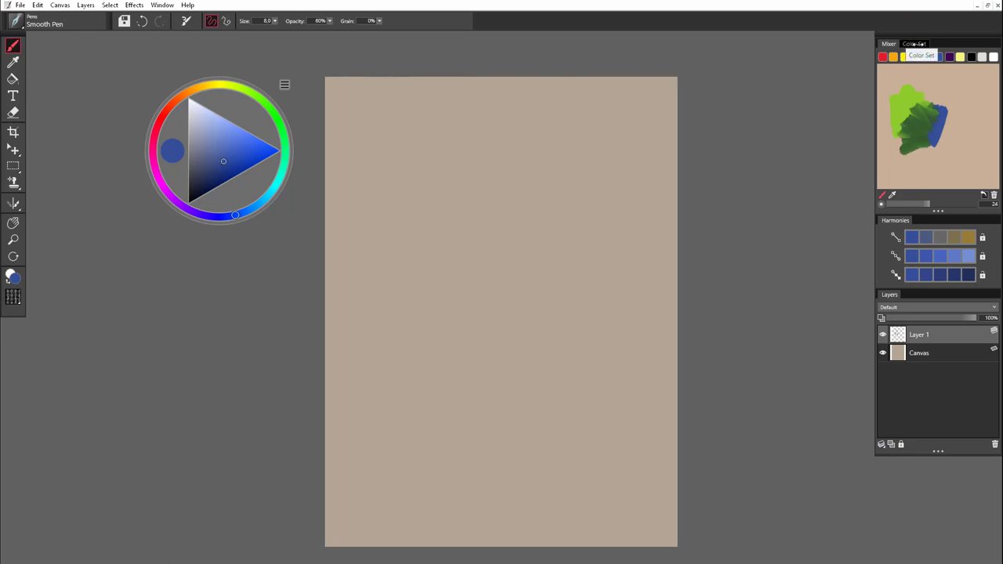
# Scroll through the ready-made colour sets, then return to the paint mixer pad.
pyautogui.click(914, 43)
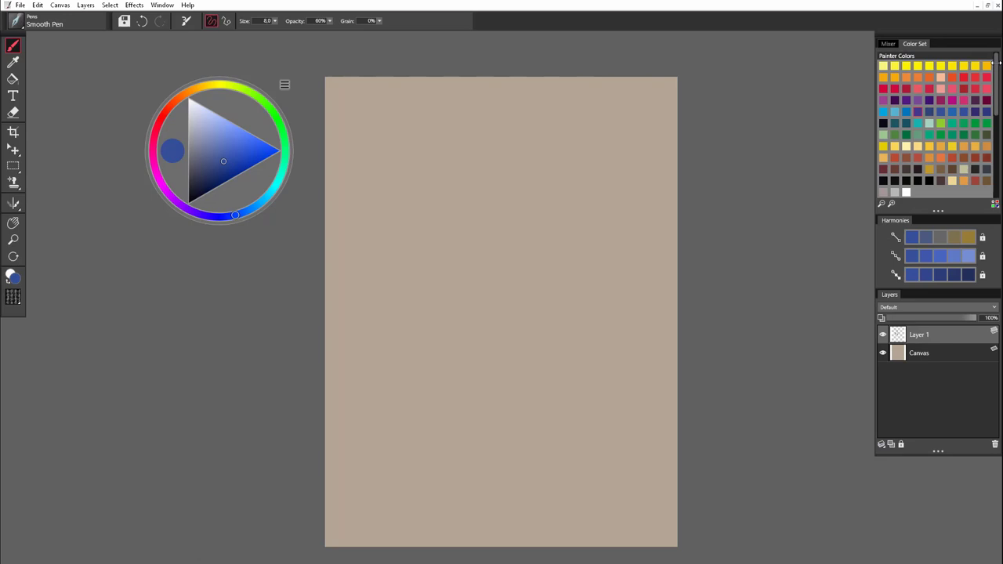
pyautogui.scroll(-3)
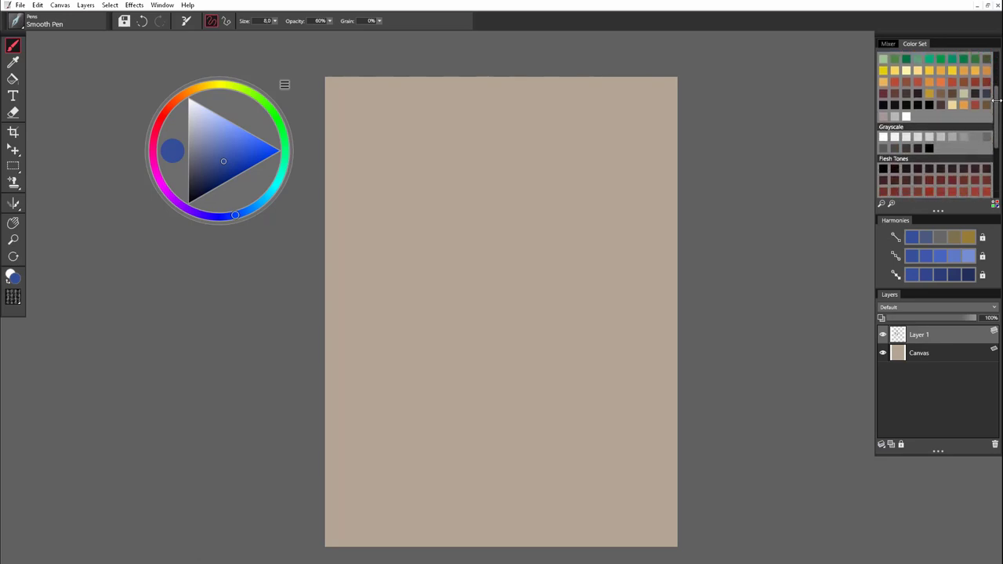
pyautogui.scroll(-3)
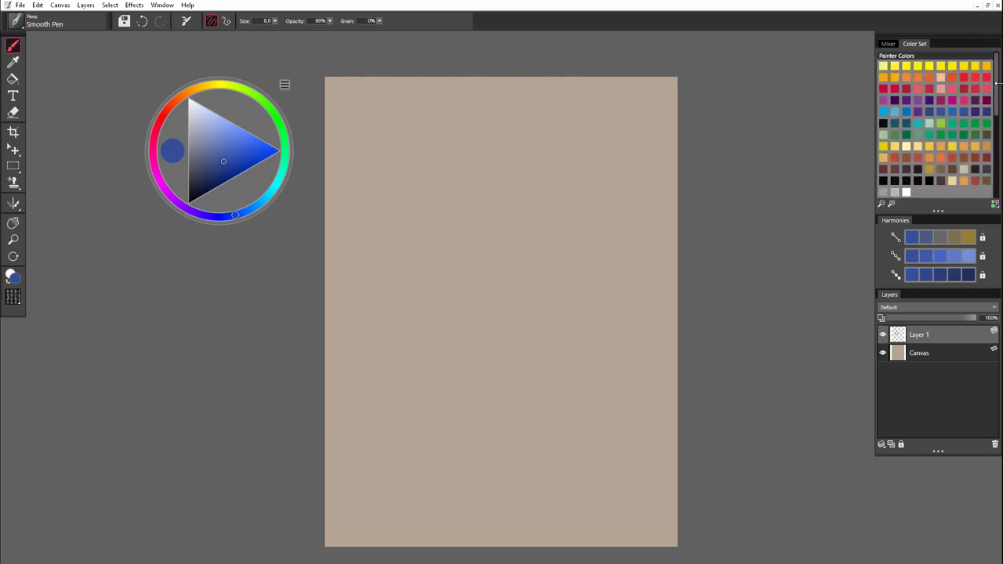
pyautogui.click(888, 43)
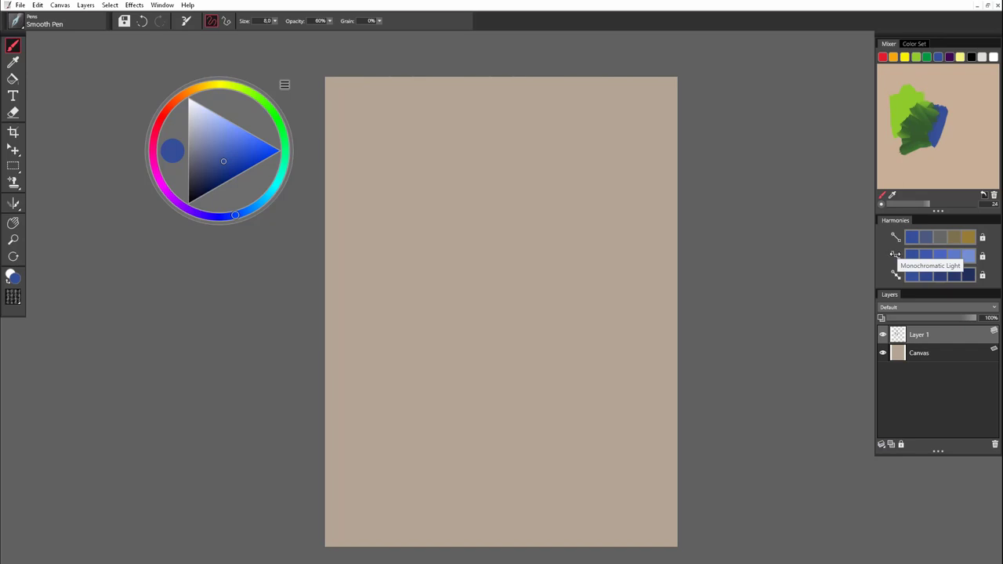
pyautogui.moveTo(896, 274)
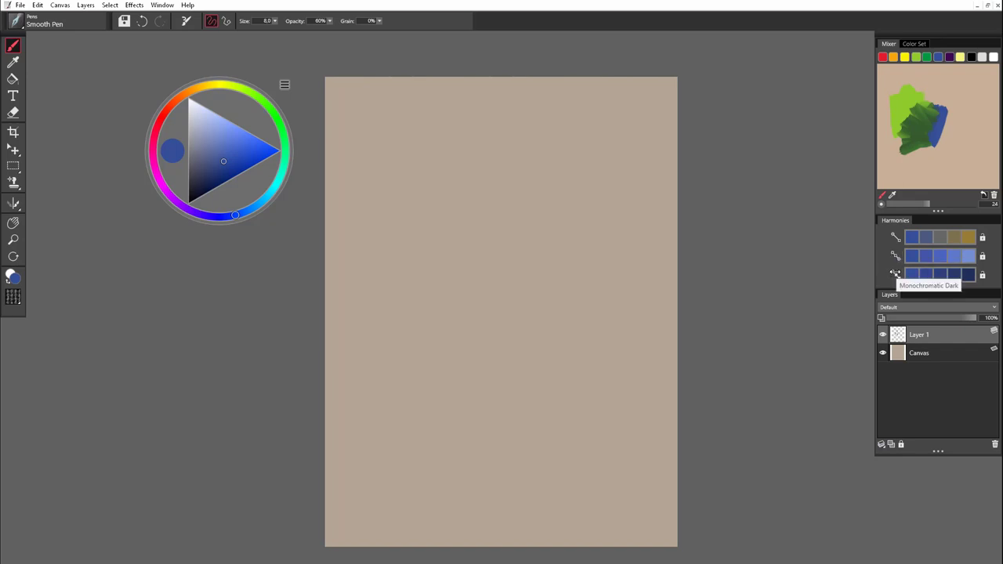
# Sweep the painting colour along the hue ring from gold toward green.
pyautogui.click(202, 86)
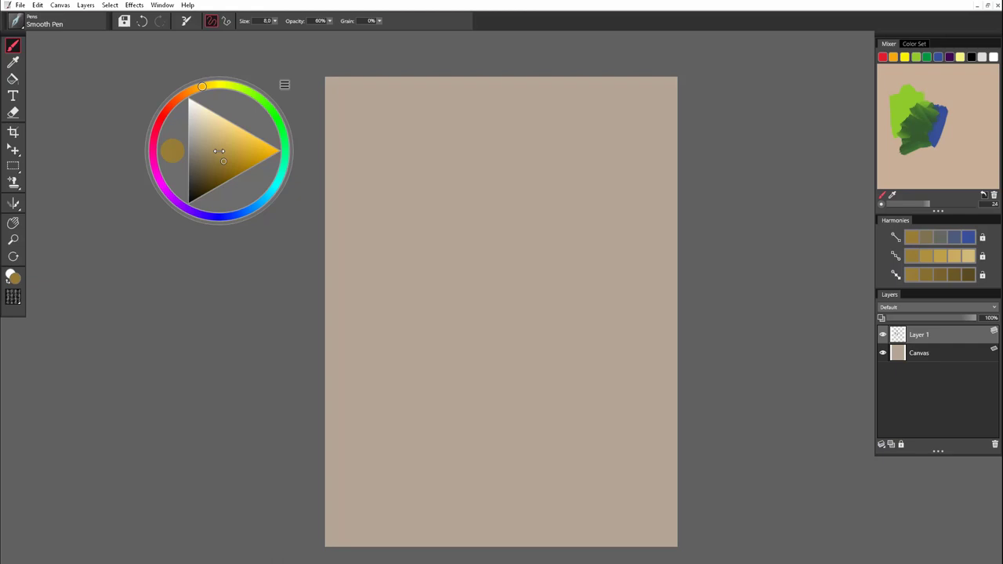
pyautogui.moveTo(222, 161); pyautogui.dragTo(246, 150)
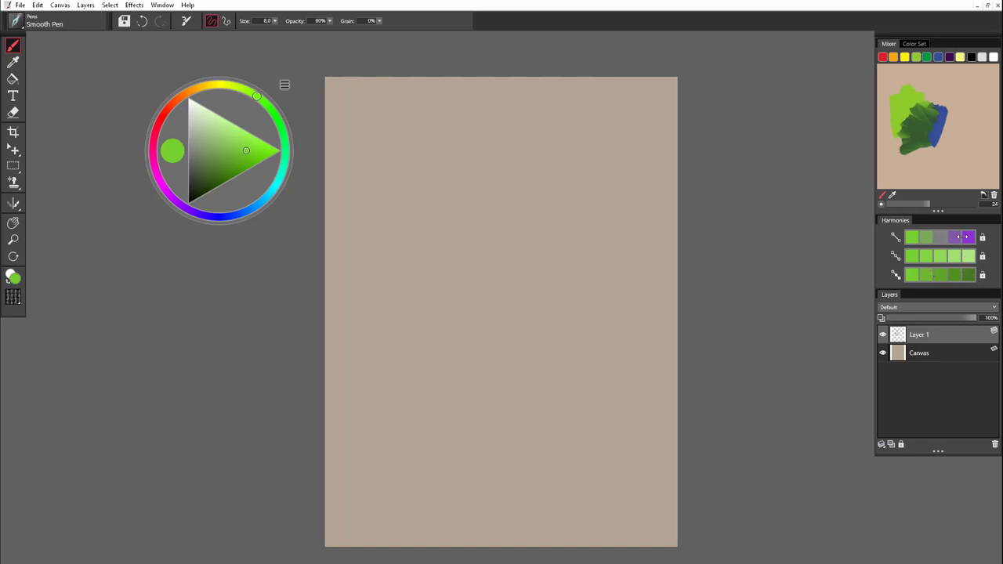
pyautogui.moveTo(983, 237)
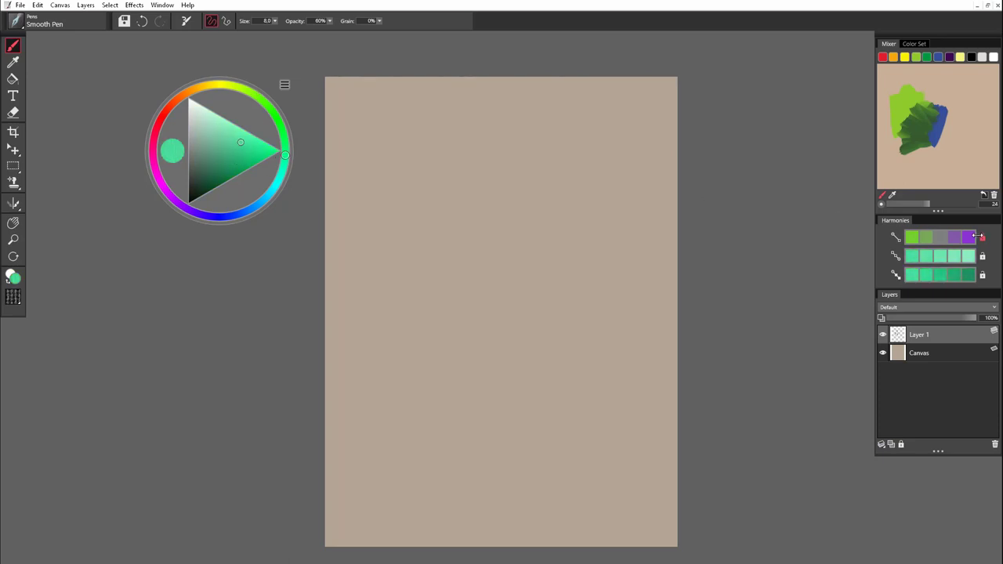
pyautogui.moveTo(982, 236)
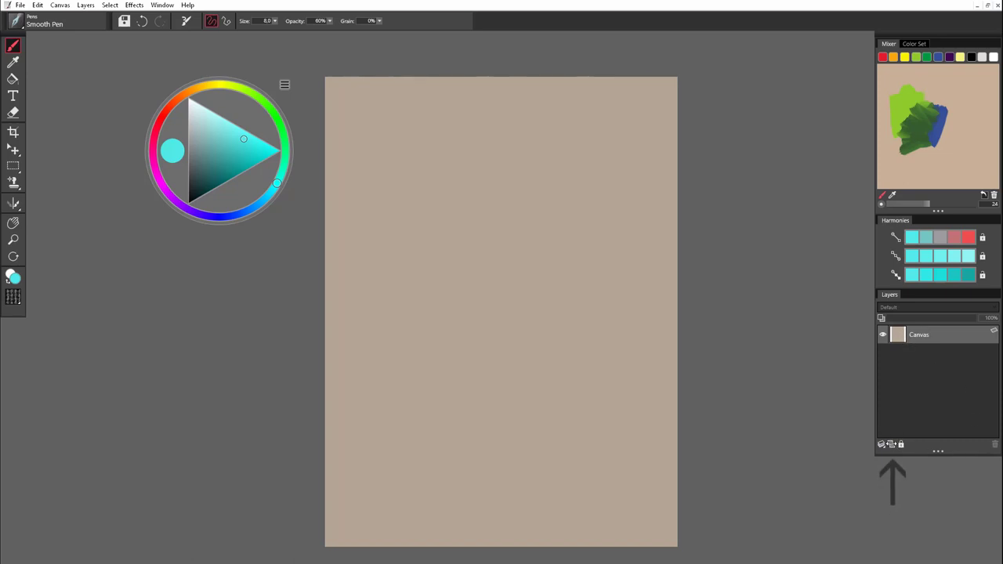
# Add a new layer, darken the teal colour slightly, and scribble looping teal test strokes mid-page.
pyautogui.click(882, 445)
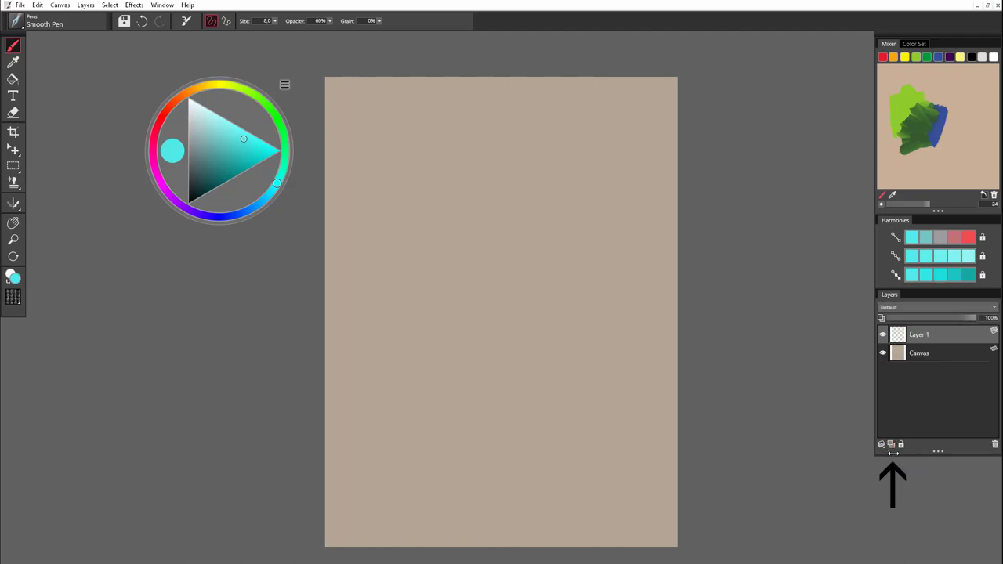
pyautogui.moveTo(244, 139); pyautogui.dragTo(239, 162)
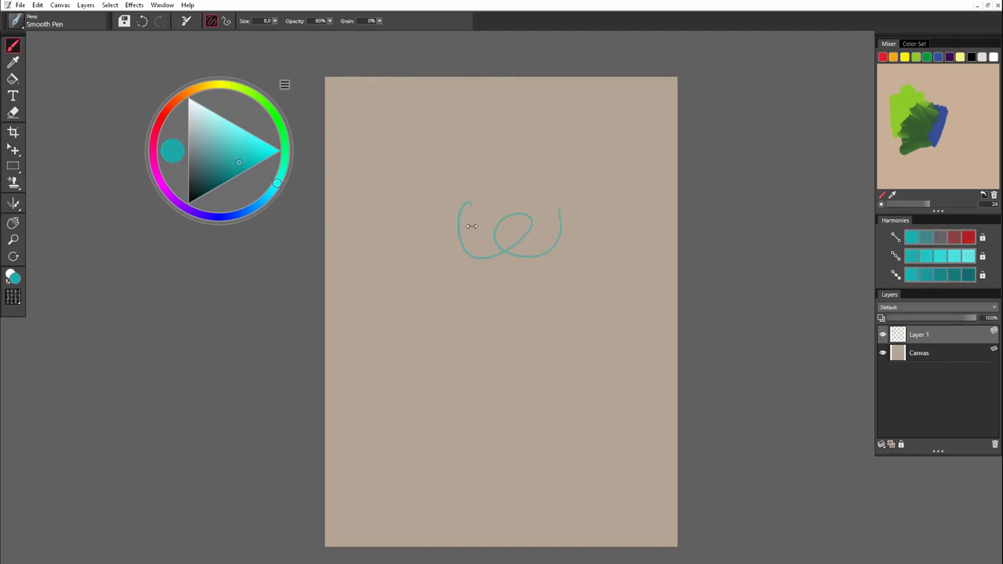
pyautogui.moveTo(470, 228); pyautogui.dragTo(376, 321)
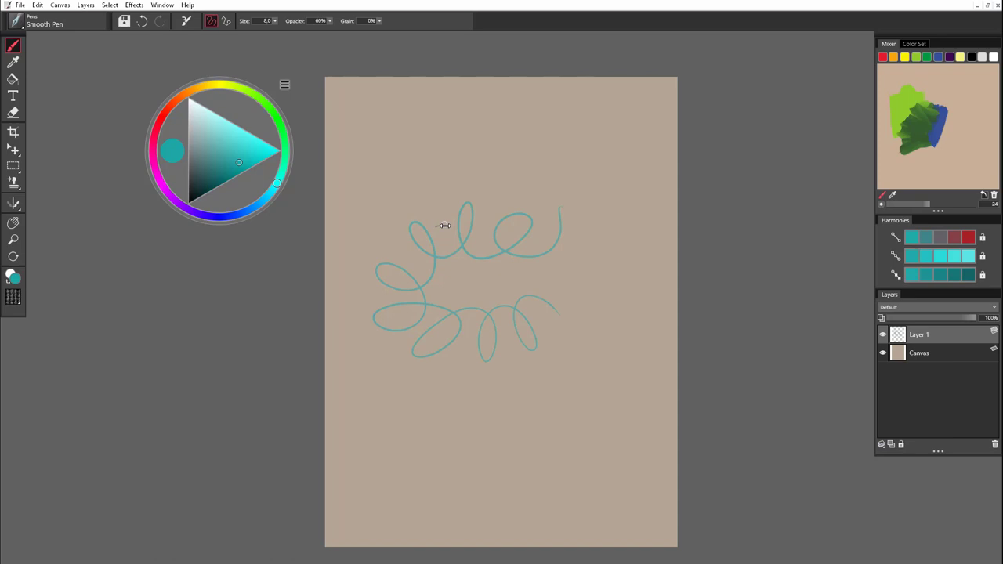
pyautogui.moveTo(435, 227); pyautogui.dragTo(447, 188)
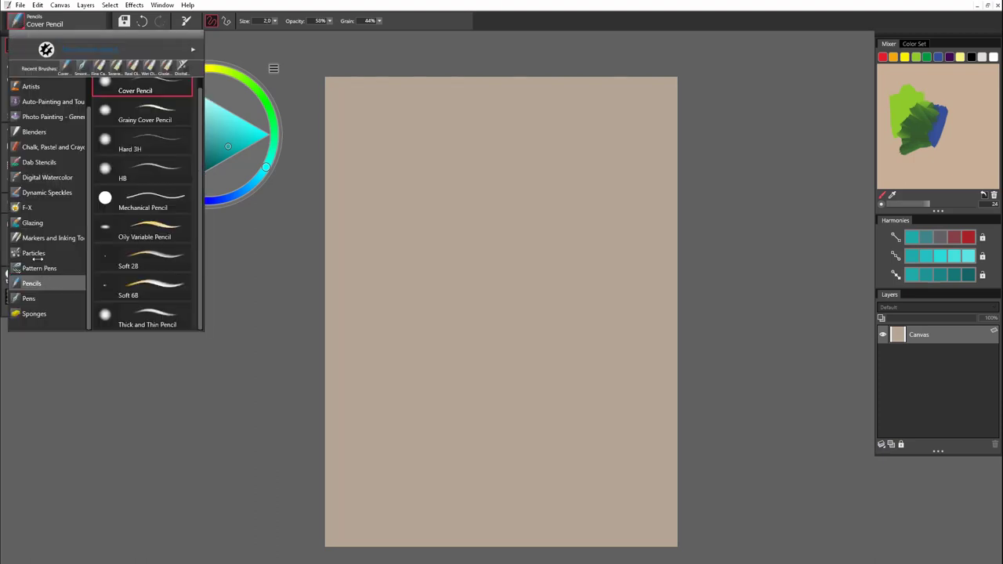
pyautogui.moveTo(61, 300)
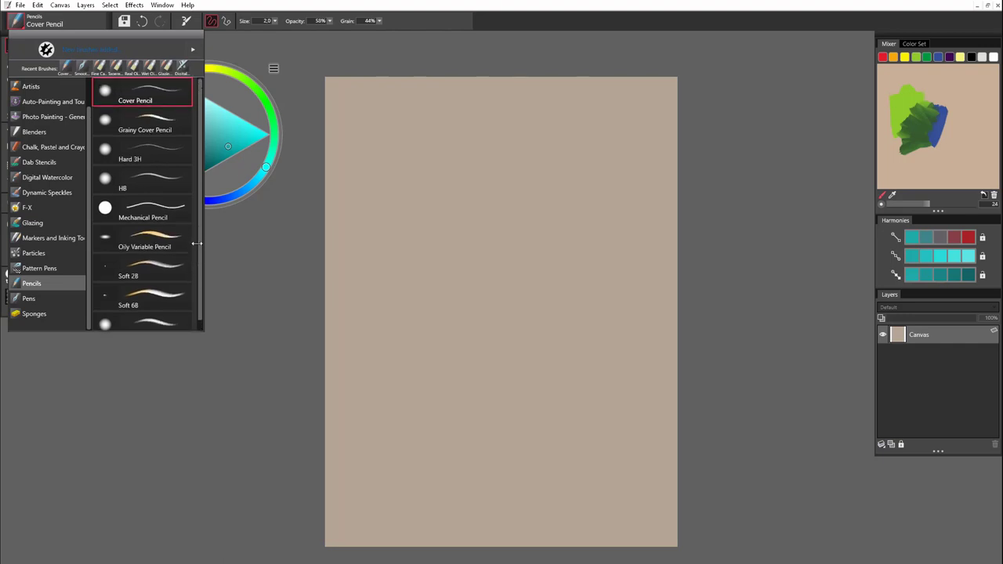
pyautogui.moveTo(107, 171)
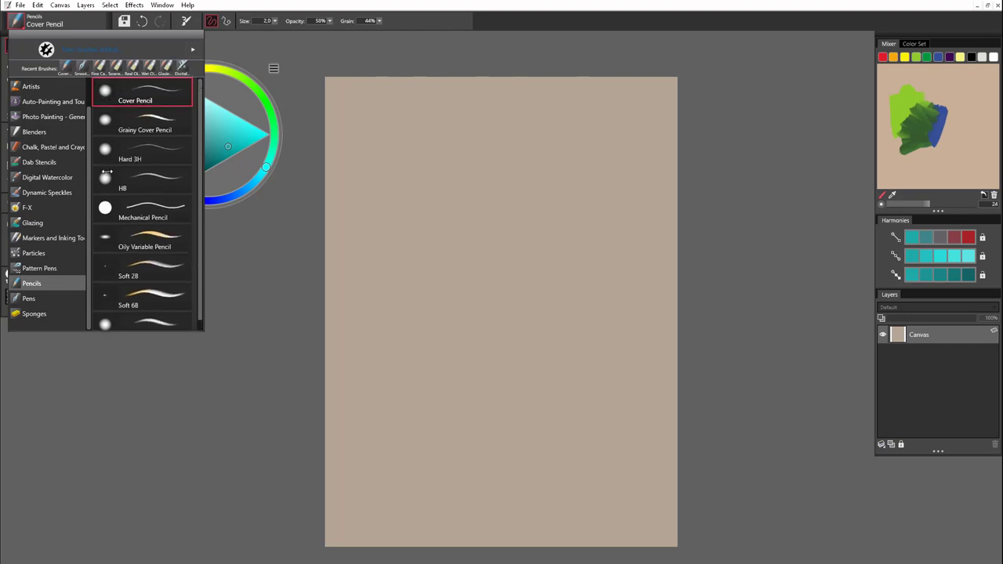
pyautogui.moveTo(116, 219)
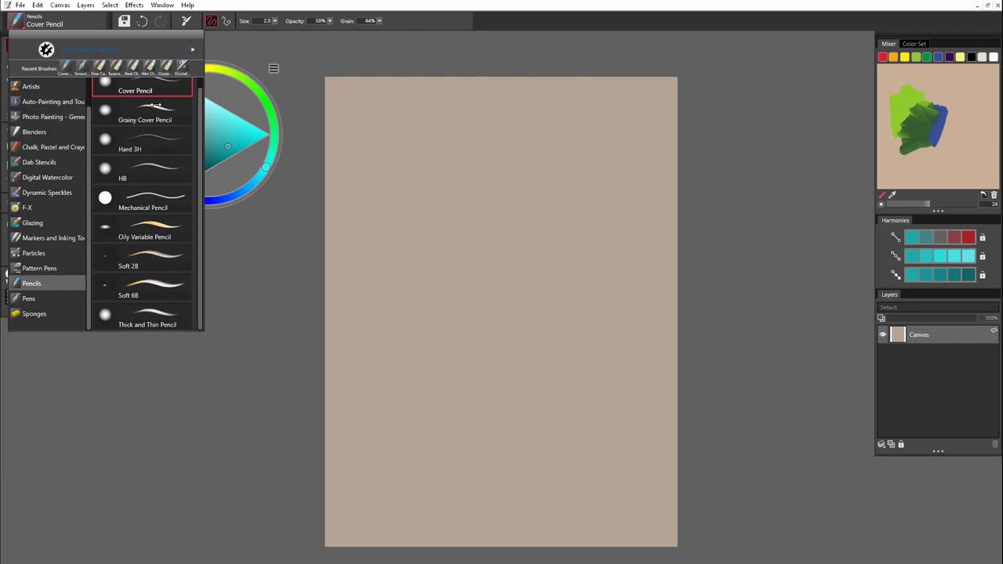
# Choose Mechanical Pencil from the Pencils brush category.
pyautogui.click(143, 200)
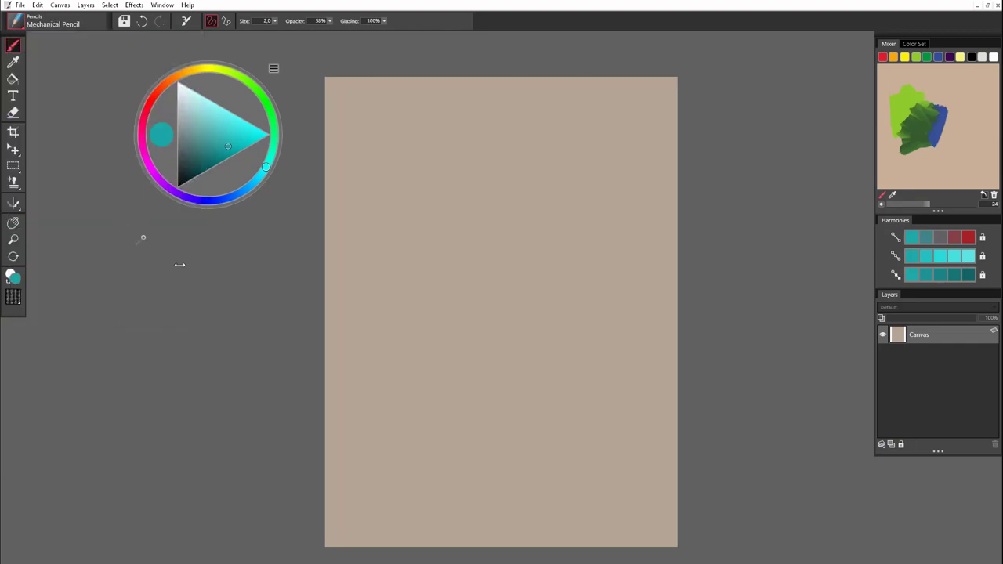
# Darken the colour to near-black teal and draw a row of small tight loops.
pyautogui.moveTo(228, 146); pyautogui.dragTo(189, 172)
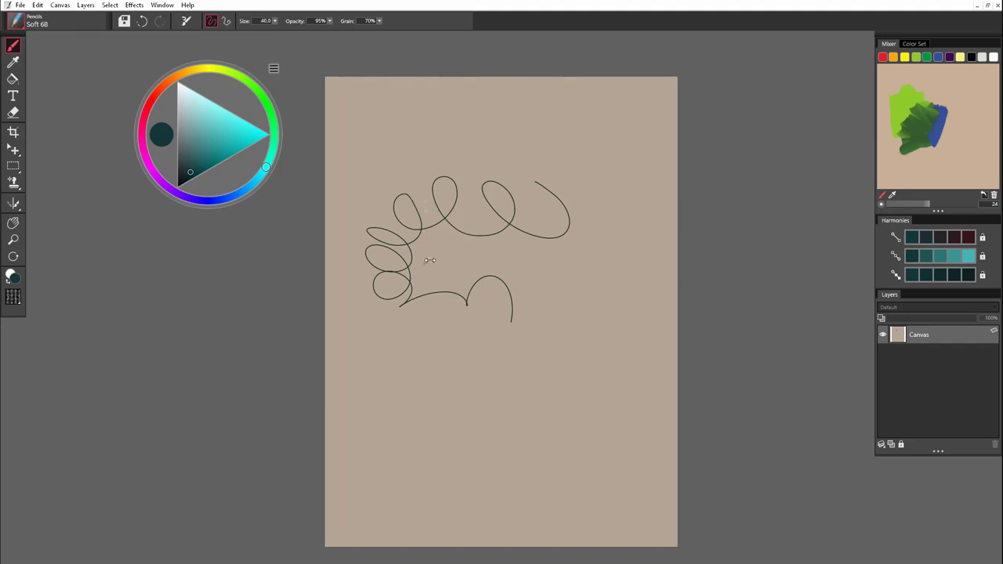
pyautogui.moveTo(435, 260)
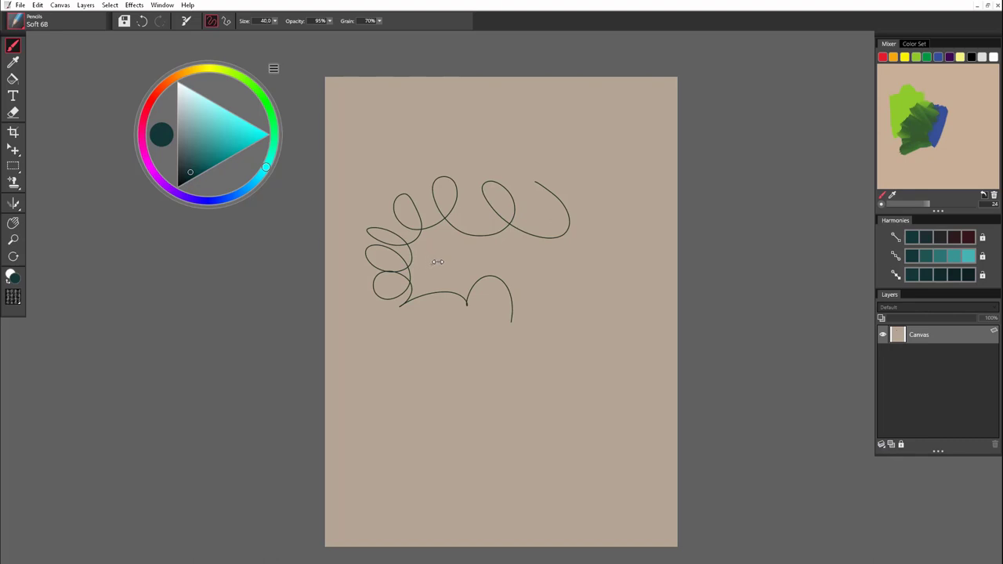
pyautogui.moveTo(437, 261)
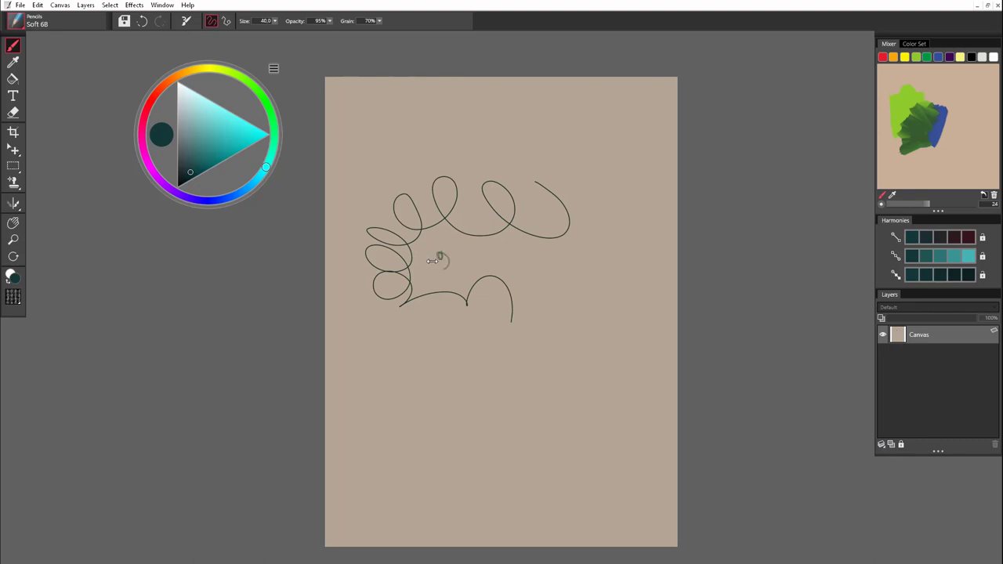
pyautogui.moveTo(435, 257); pyautogui.dragTo(509, 257)
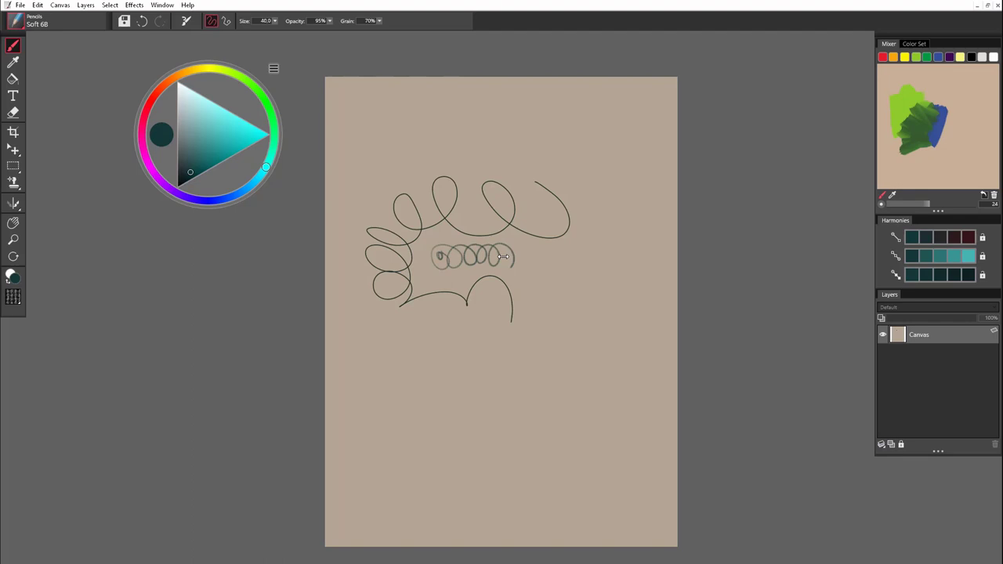
pyautogui.moveTo(502, 257); pyautogui.dragTo(576, 253)
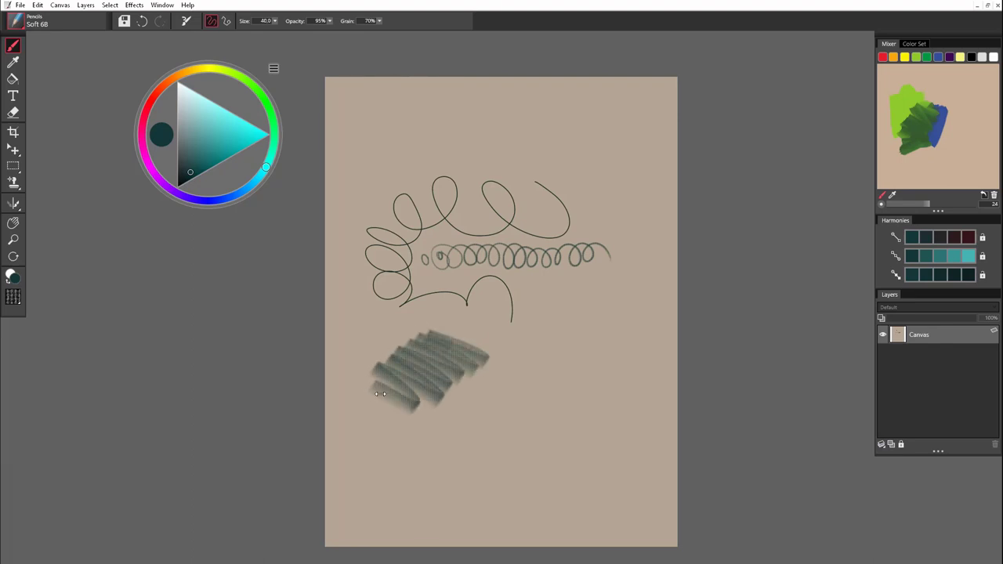
# Shade broad grainy pencil strokes across the lower and upper left of the canvas.
pyautogui.moveTo(377, 392); pyautogui.dragTo(392, 447)
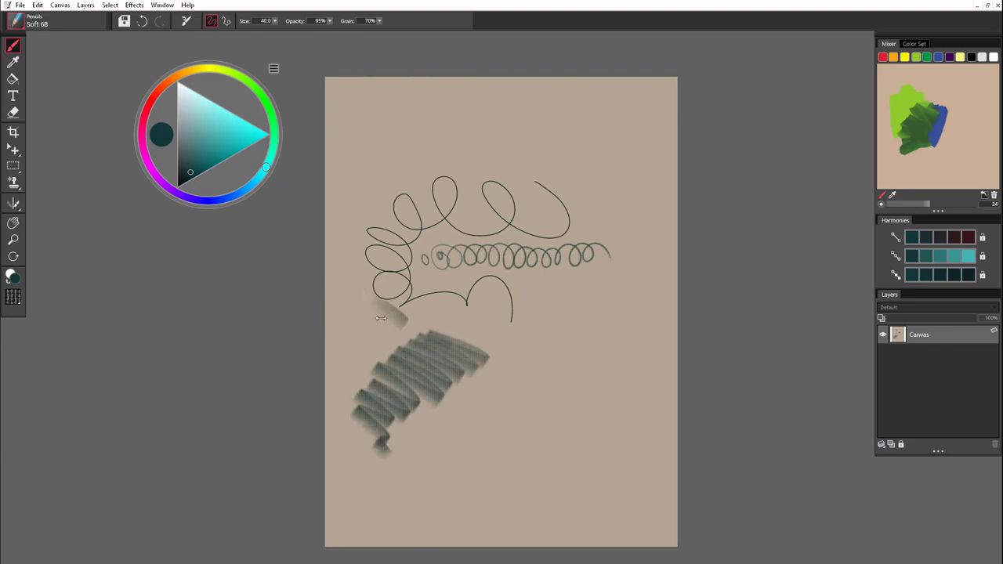
pyautogui.moveTo(384, 317); pyautogui.dragTo(357, 360)
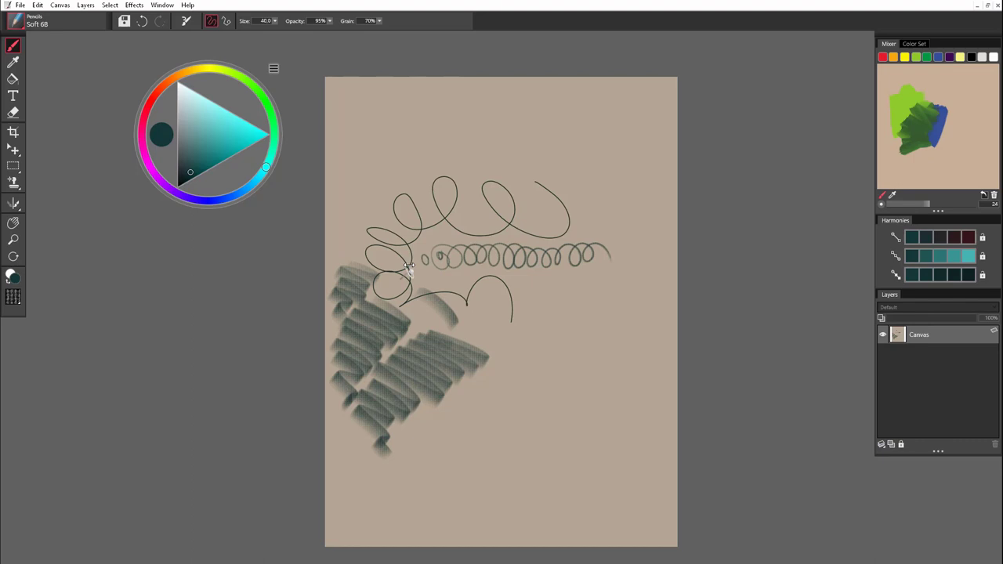
pyautogui.moveTo(388, 122); pyautogui.dragTo(372, 168)
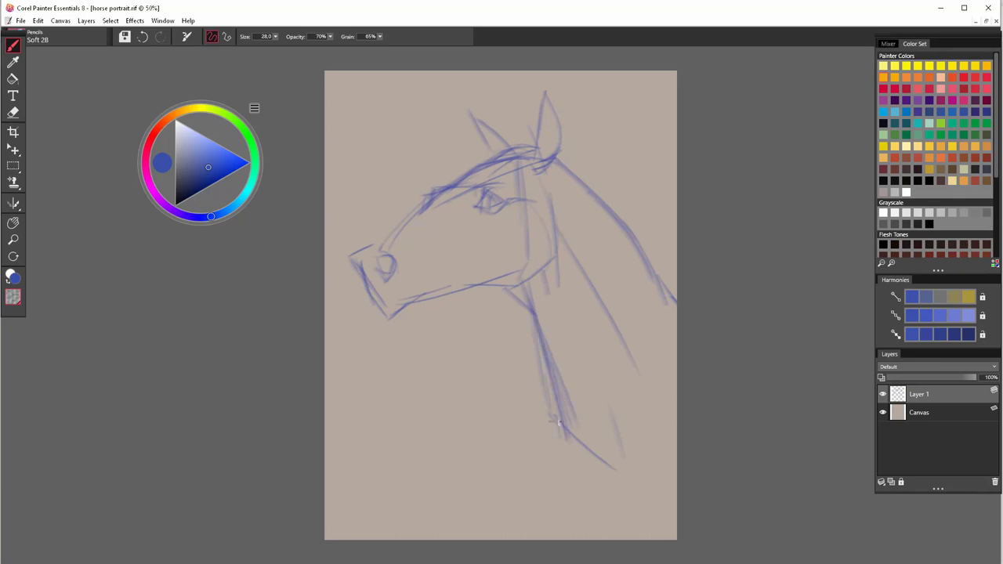
# Draw the blue front neck line sweeping down toward the bottom of the page.
pyautogui.moveTo(573, 424); pyautogui.dragTo(666, 513)
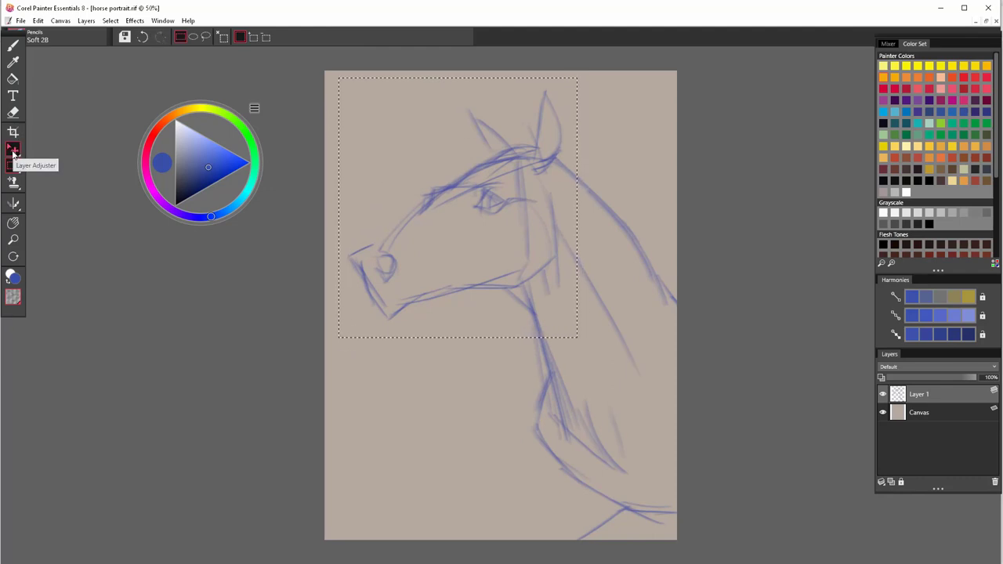
# Use the Layer Adjuster to nudge the marquee-selected horse head up and right.
pyautogui.click(13, 149)
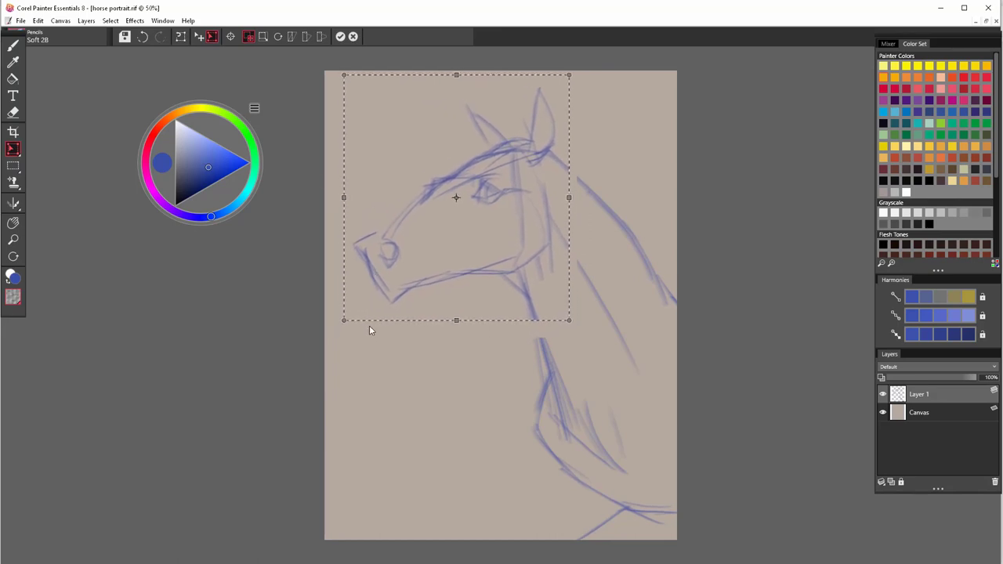
pyautogui.click(12, 45)
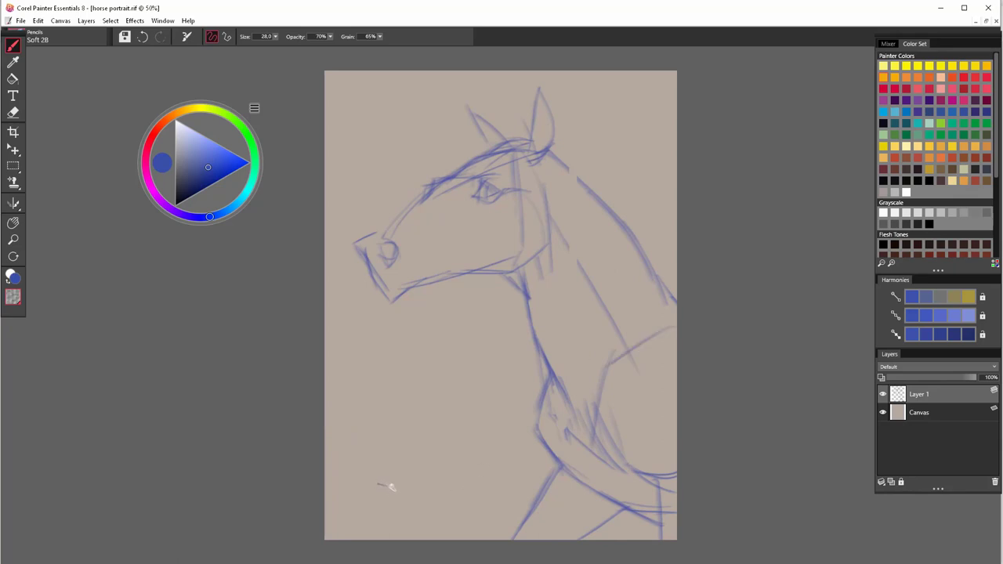
pyautogui.moveTo(390, 480)
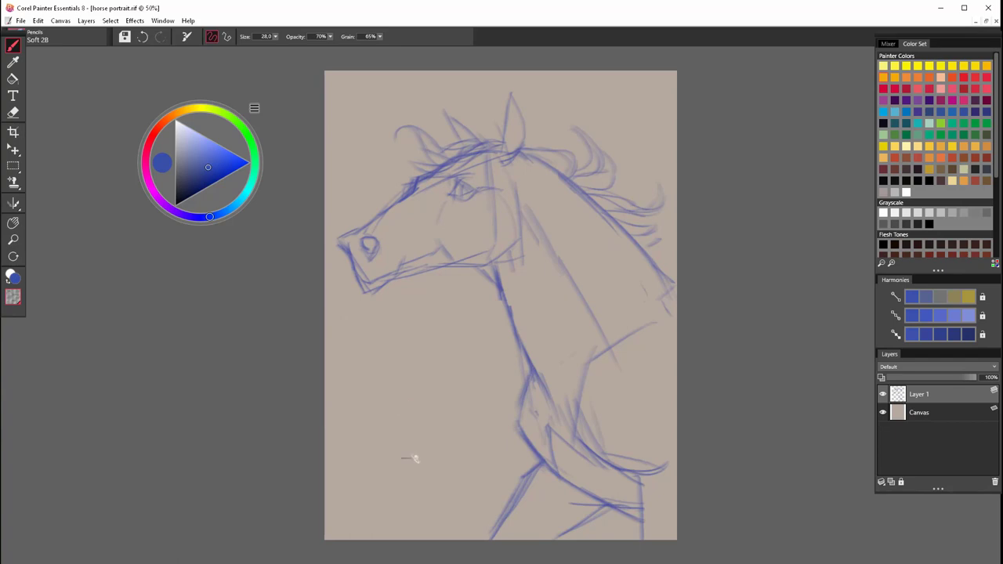
pyautogui.moveTo(566, 393)
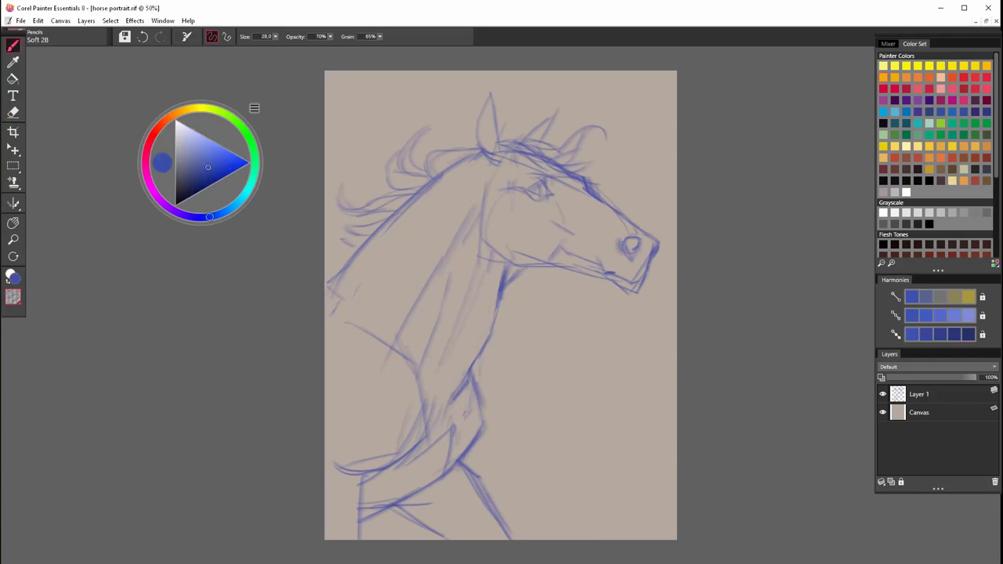
pyautogui.moveTo(696, 401)
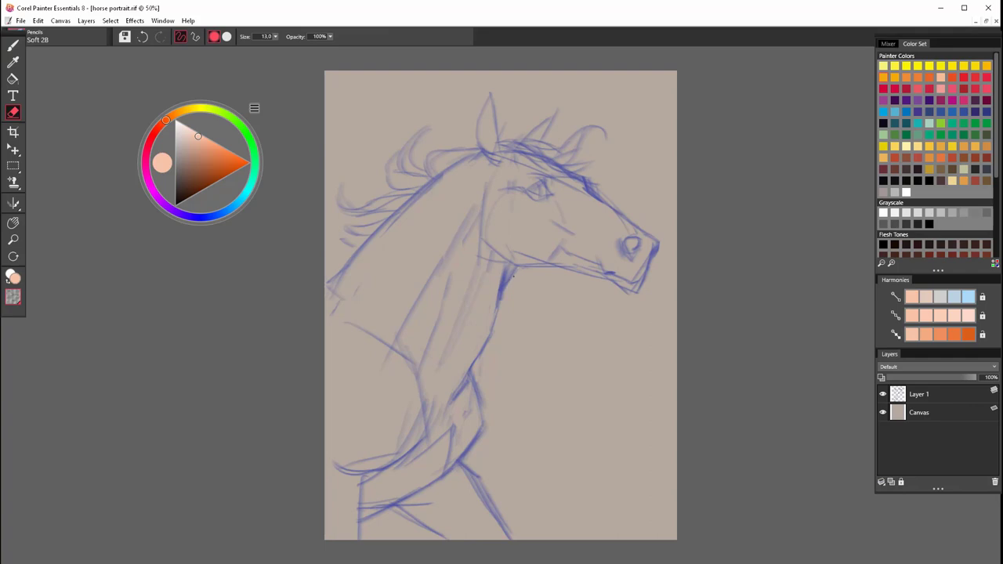
pyautogui.moveTo(563, 310)
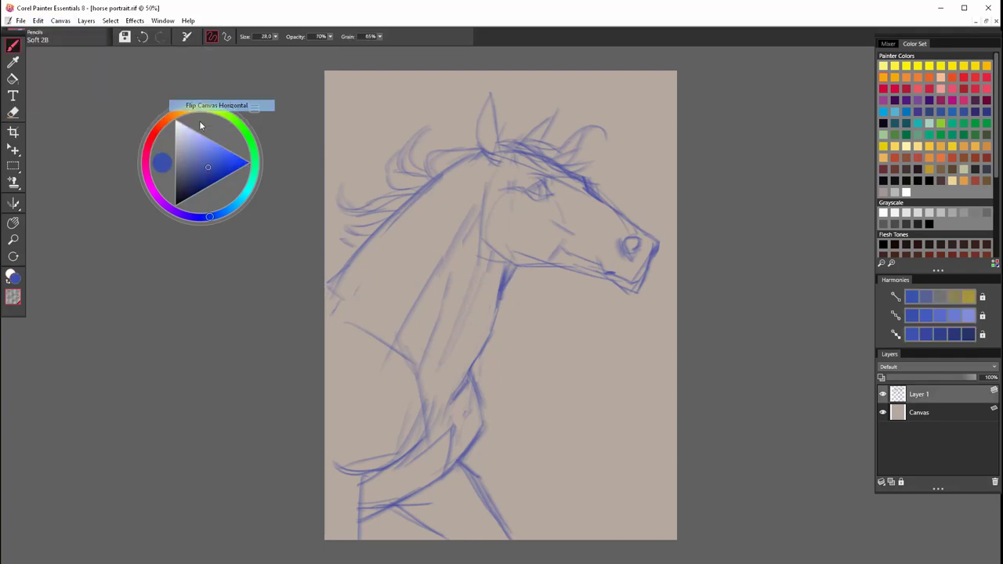
# Apply Canvas > Flip Canvas Horizontal so the horse faces left.
pyautogui.click(217, 105)
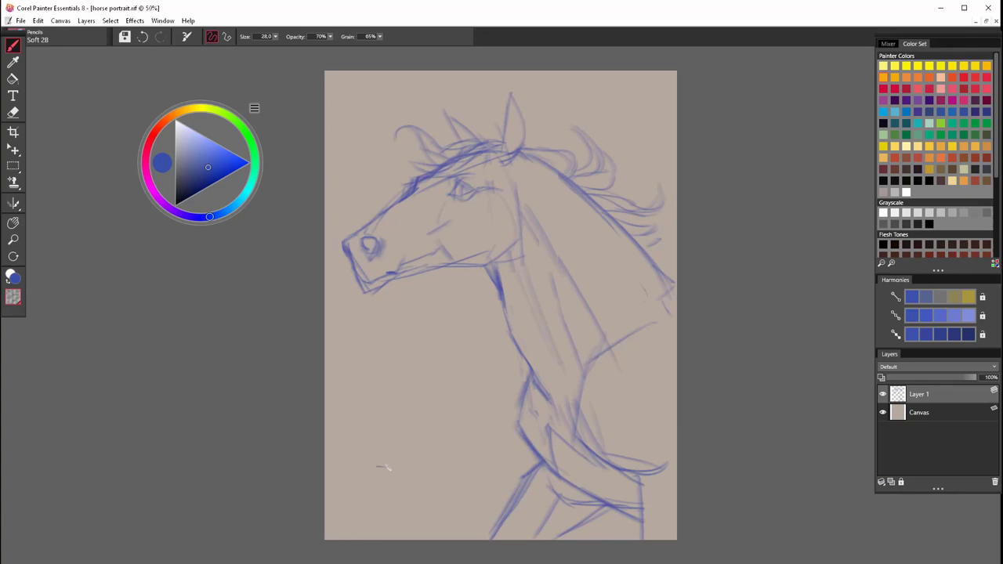
pyautogui.moveTo(382, 473)
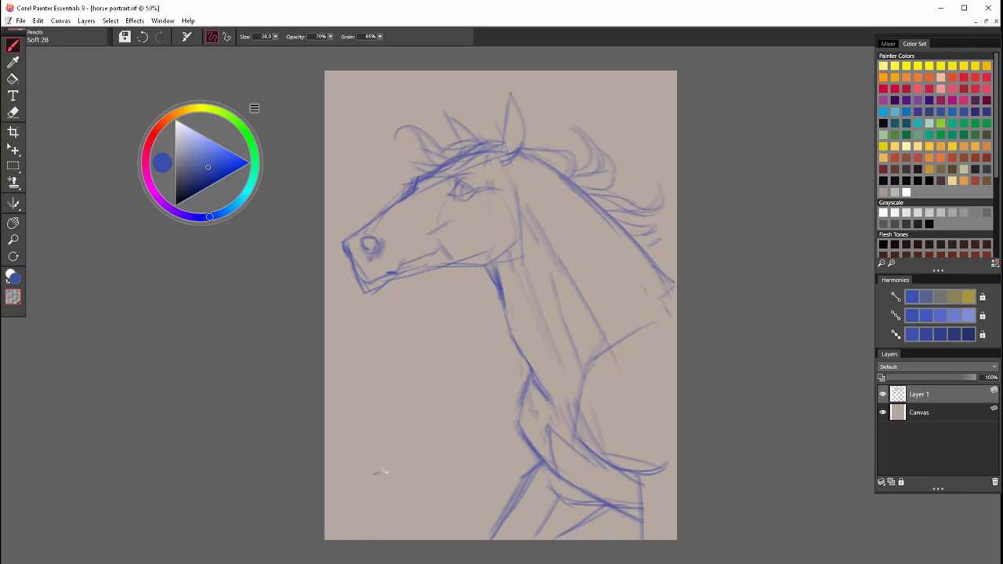